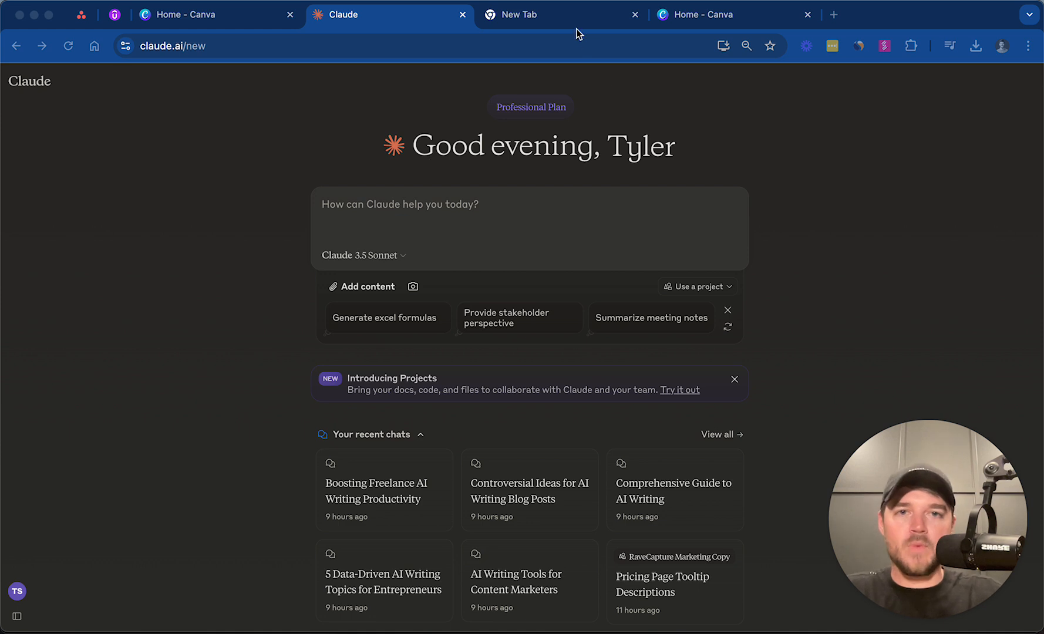
- In Meta Ad Library set the category to All ads and search for the advertiser 'ali'
click(559, 14)
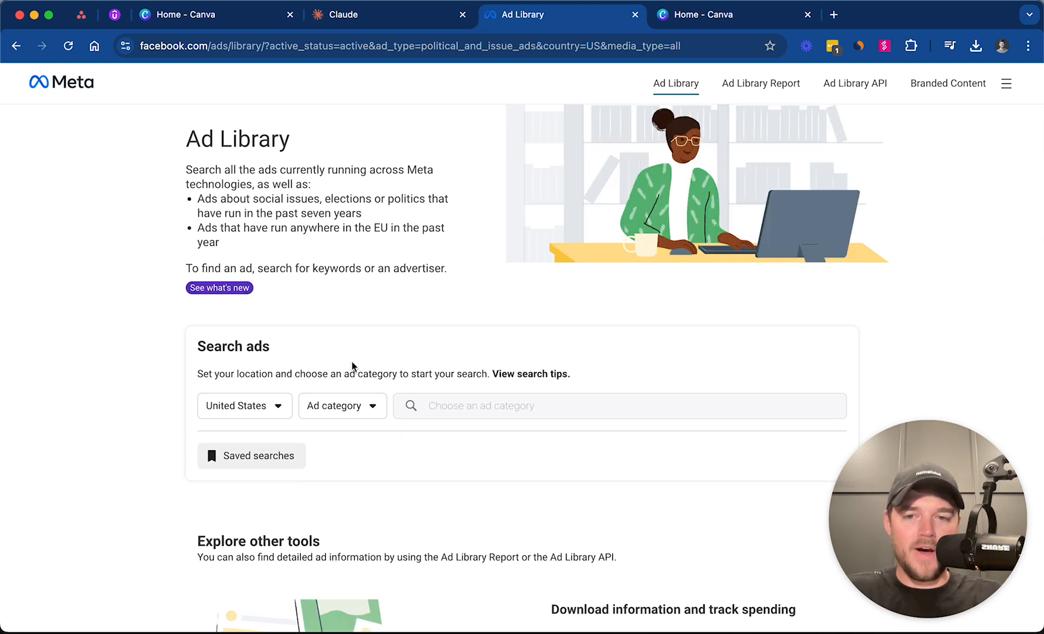
mouse_move(389, 445)
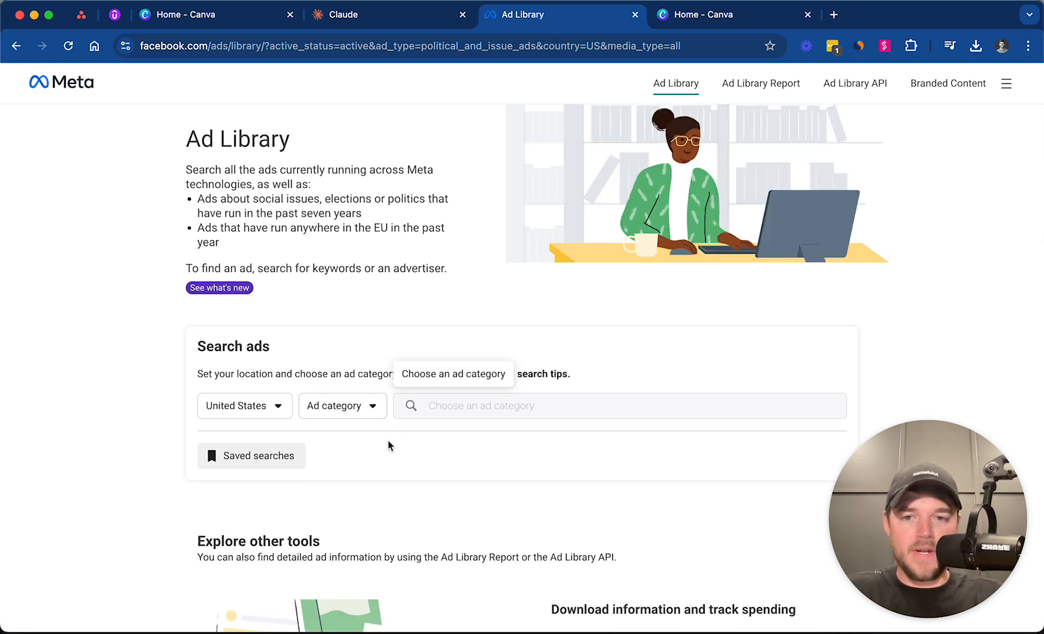
click(434, 405)
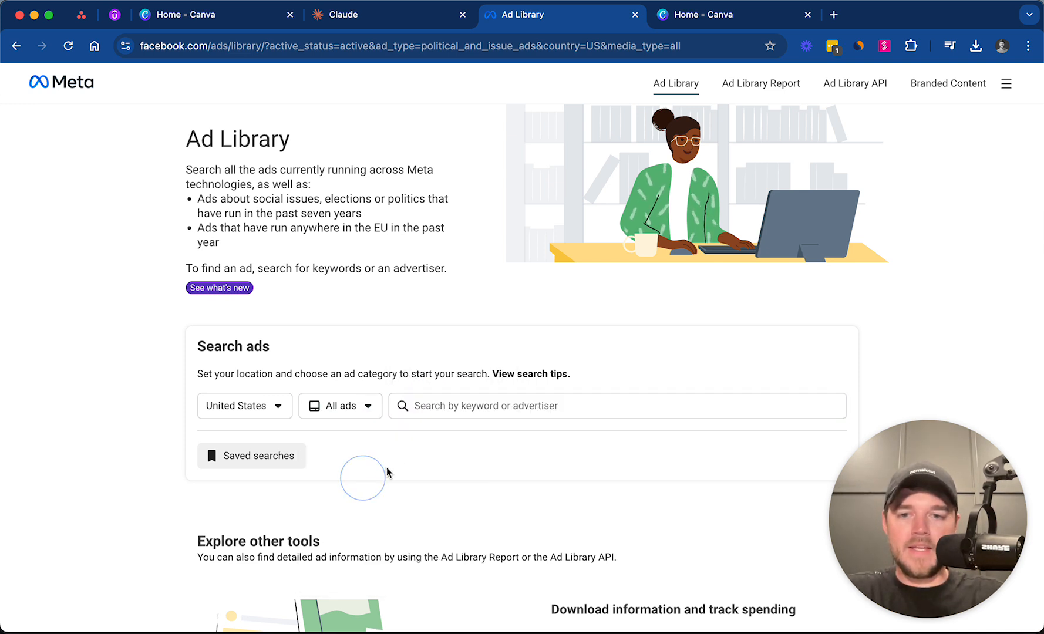
text(ali abda)
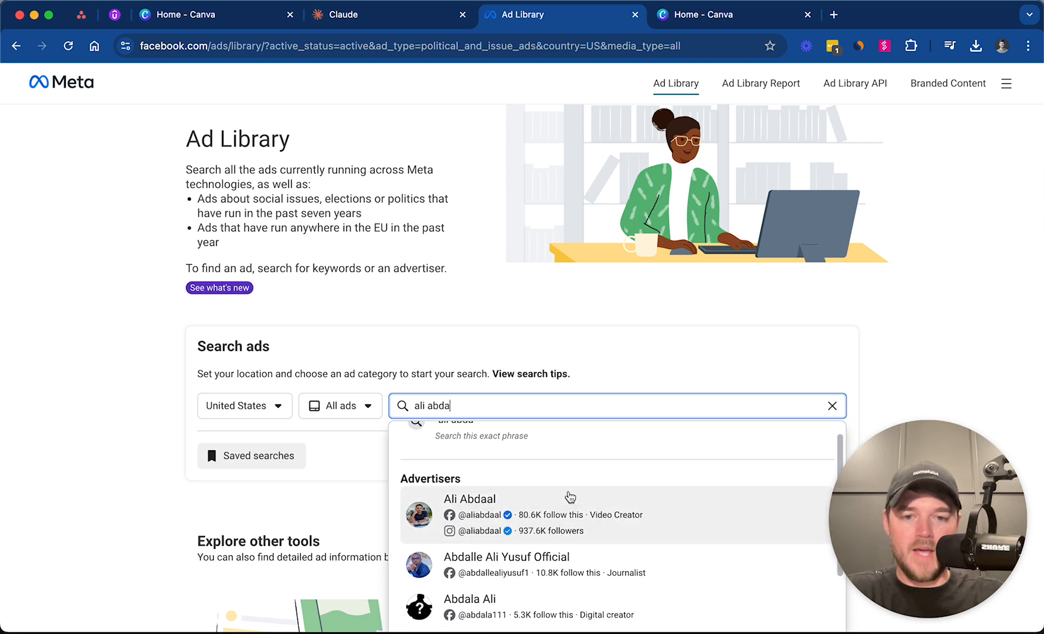
- Select Ali Abdaal from the suggestions and browse his roughly 51 active productivity challenge ads
click(470, 499)
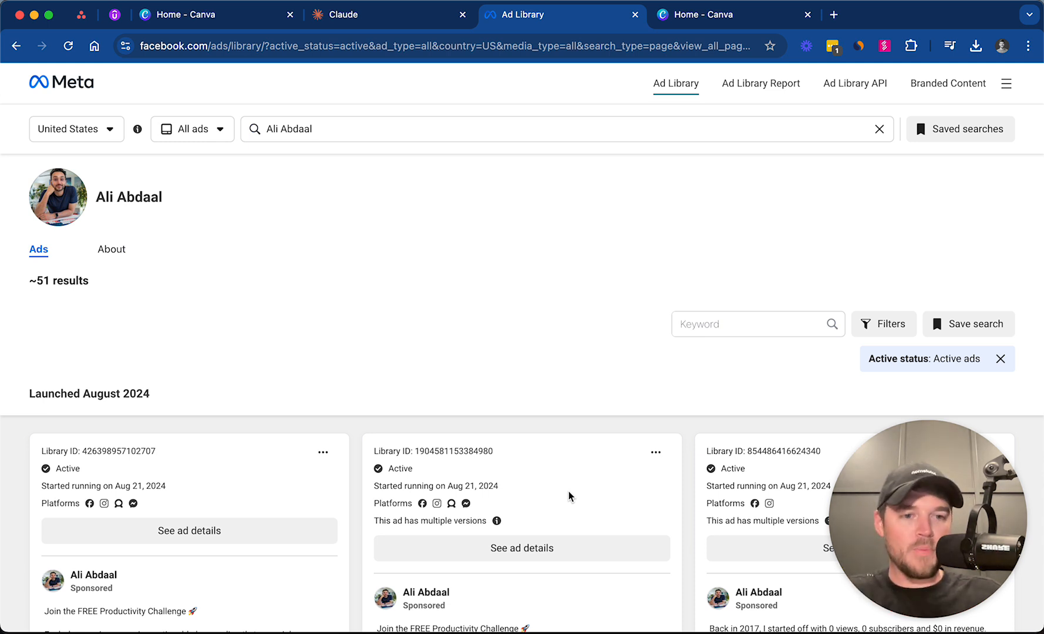
scroll(down, 3)
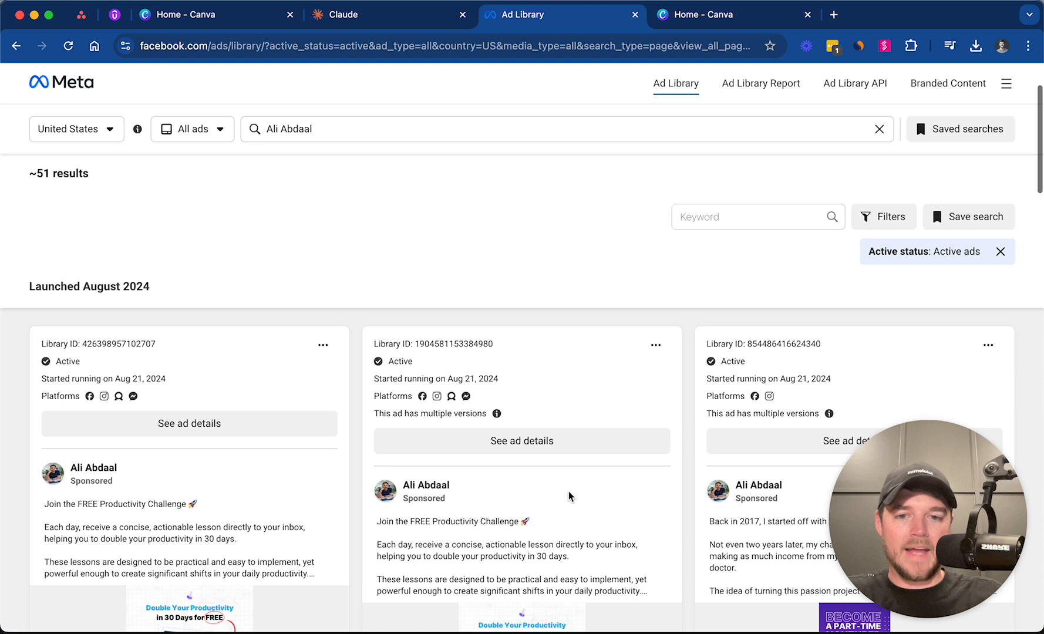
scroll(down, 3)
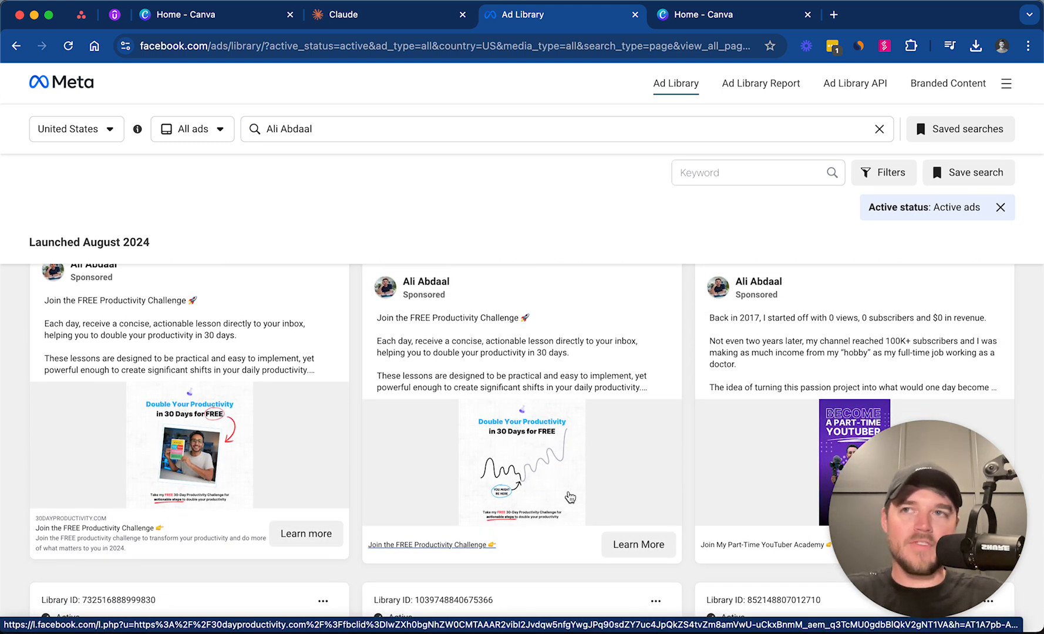
mouse_move(603, 420)
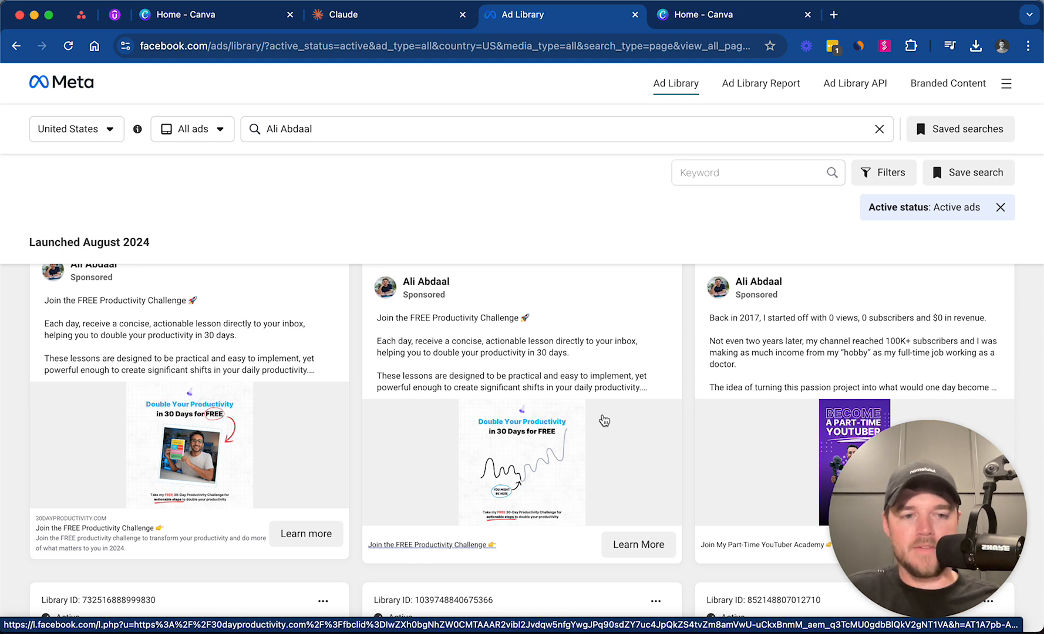
scroll(down, 3)
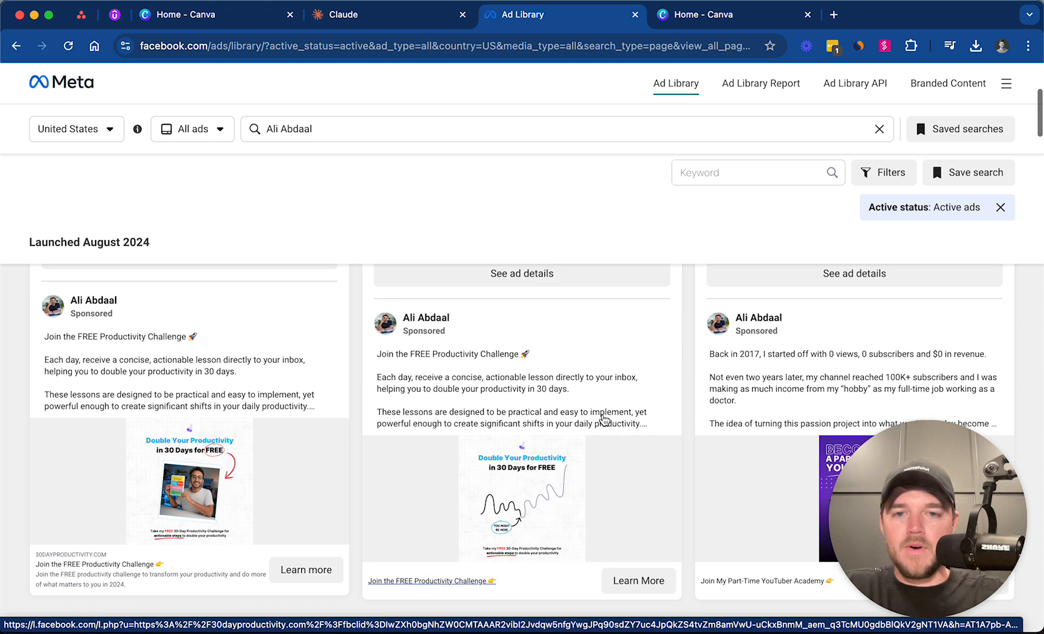
scroll(down, 3)
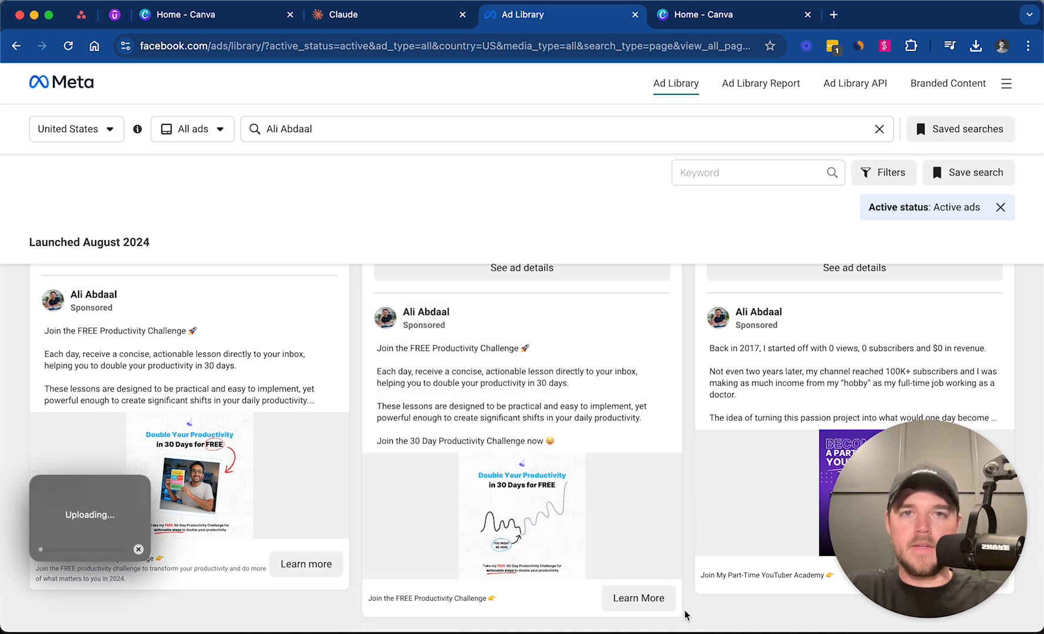
- Attach the CleanShot ad screenshot from the Desktop to a new Claude chat message
click(350, 15)
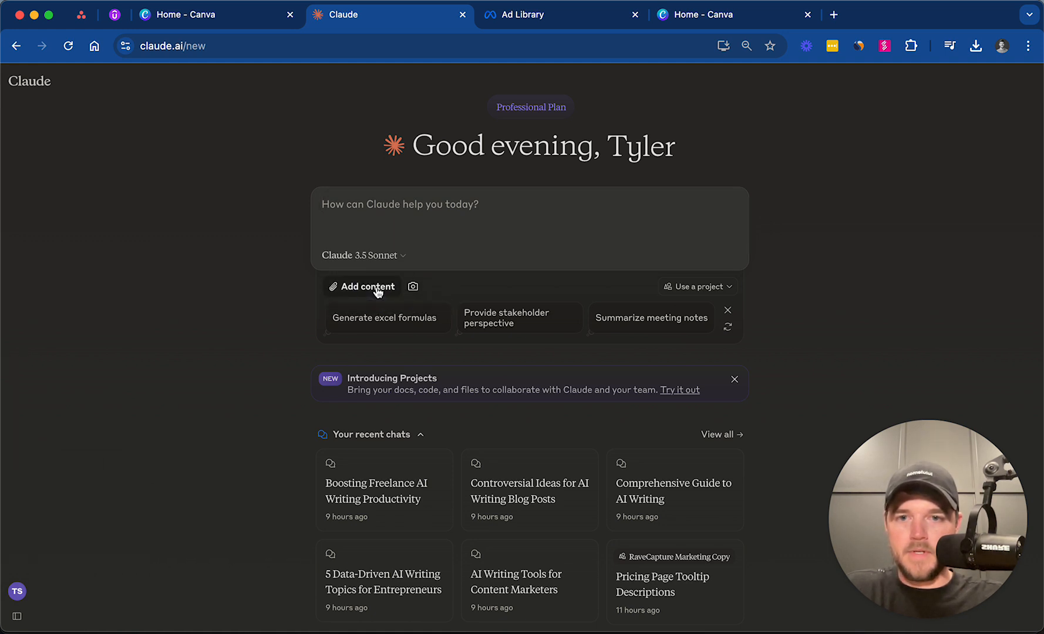
click(369, 287)
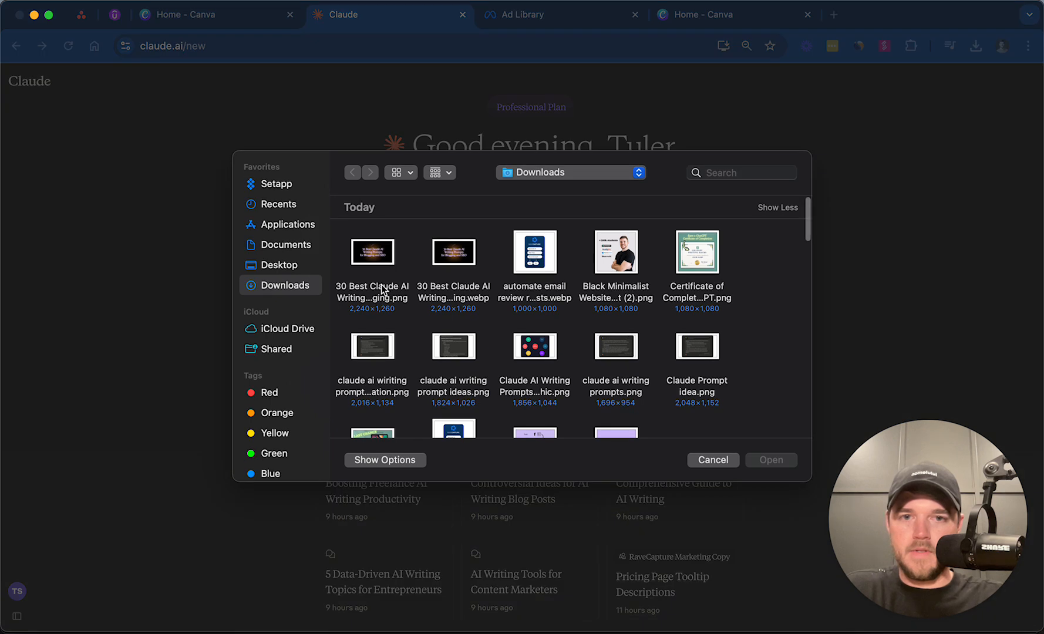
click(278, 266)
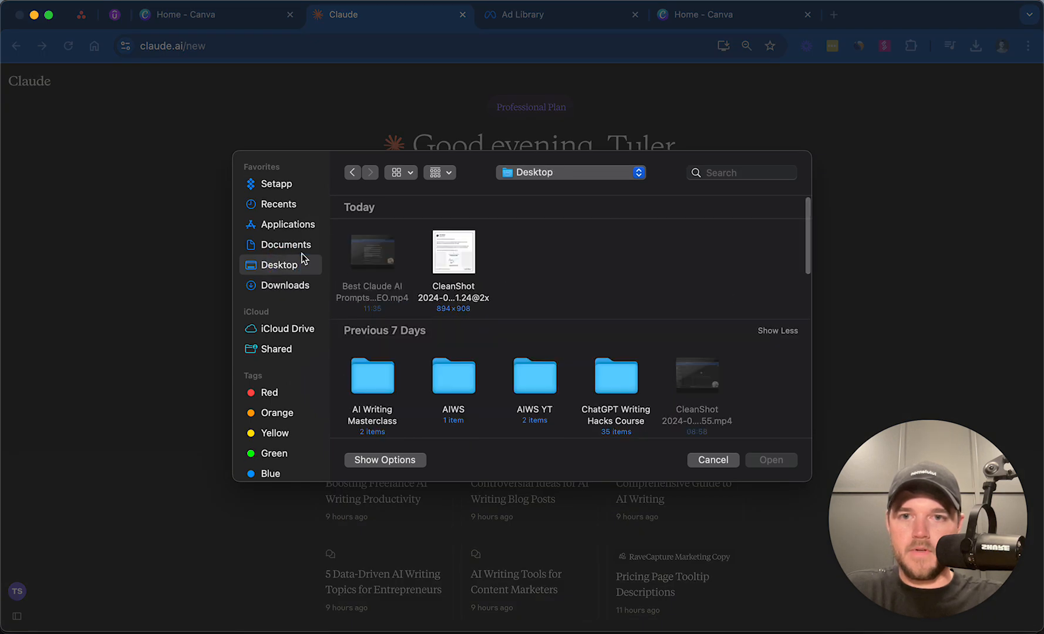
click(454, 251)
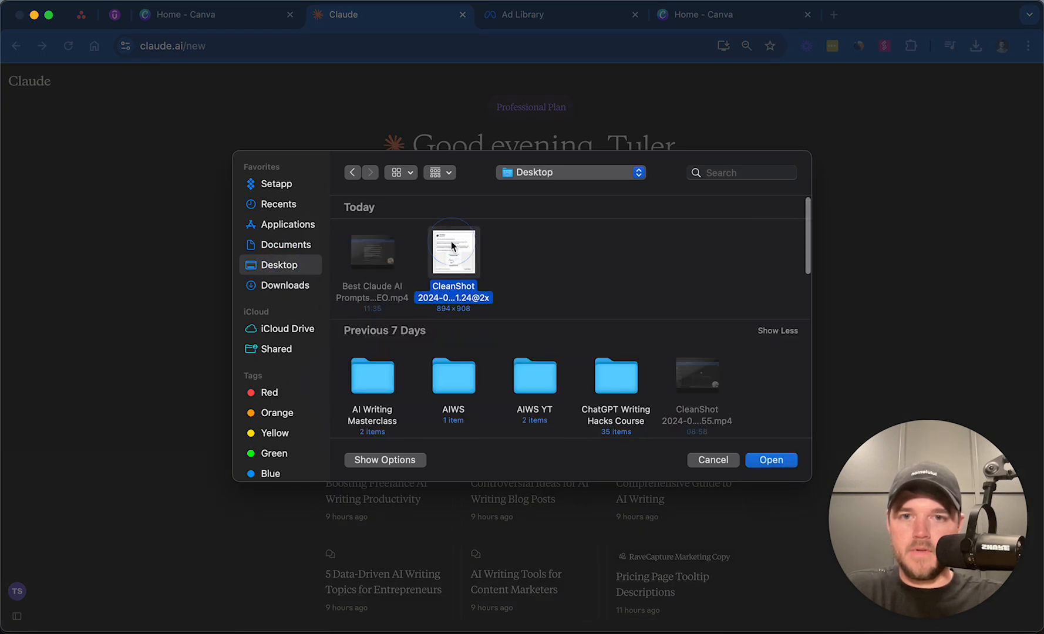
click(770, 459)
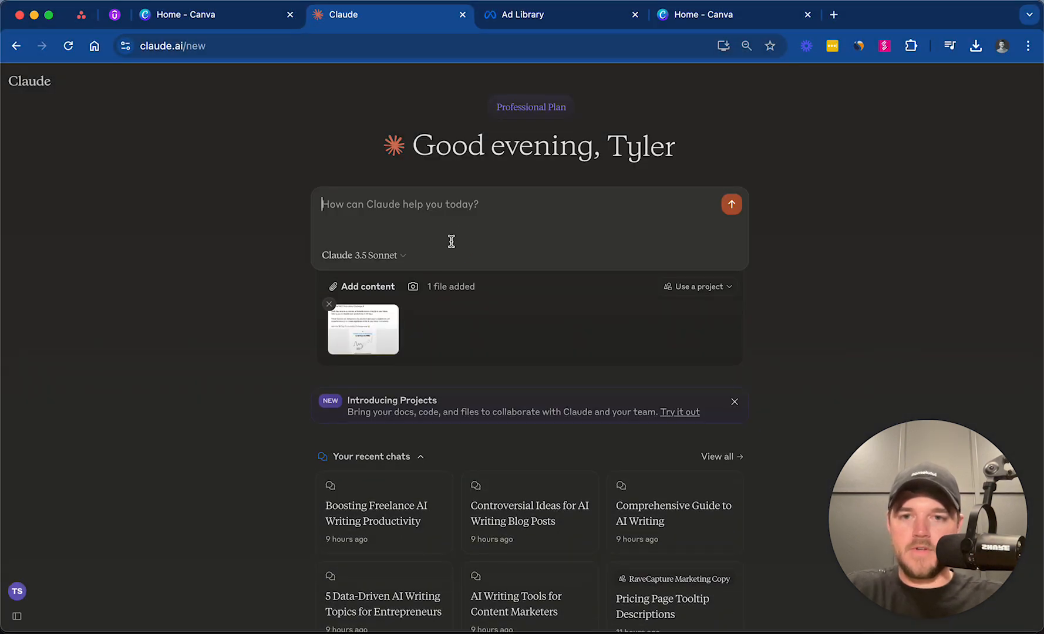
- Send a world-class copywriting specialist prompt asking Claude to review the ad and share its strategy
text(Pleas)
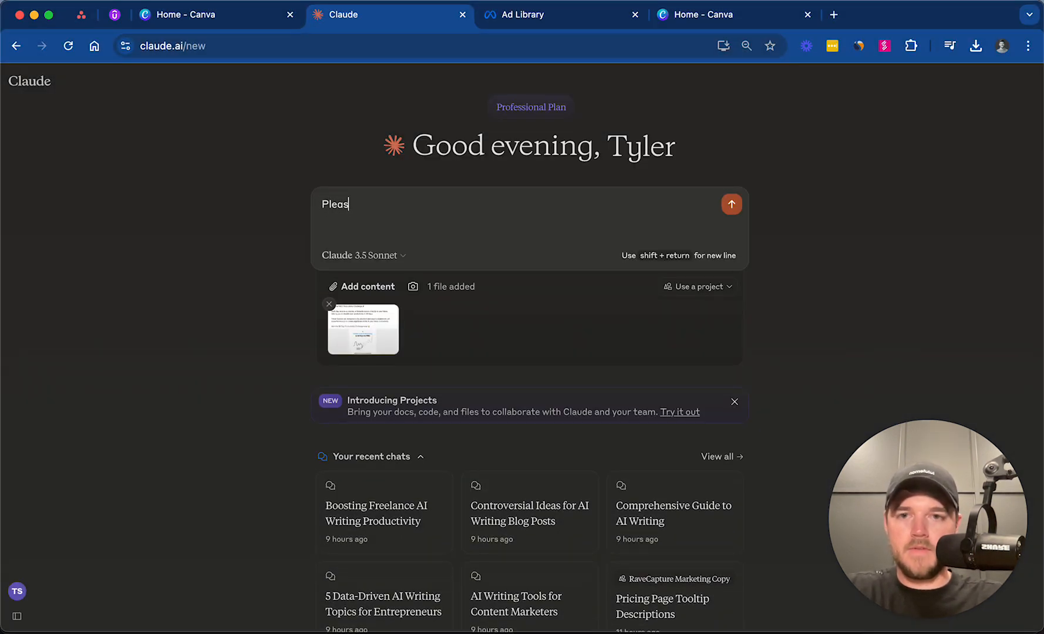
text(You're a world)
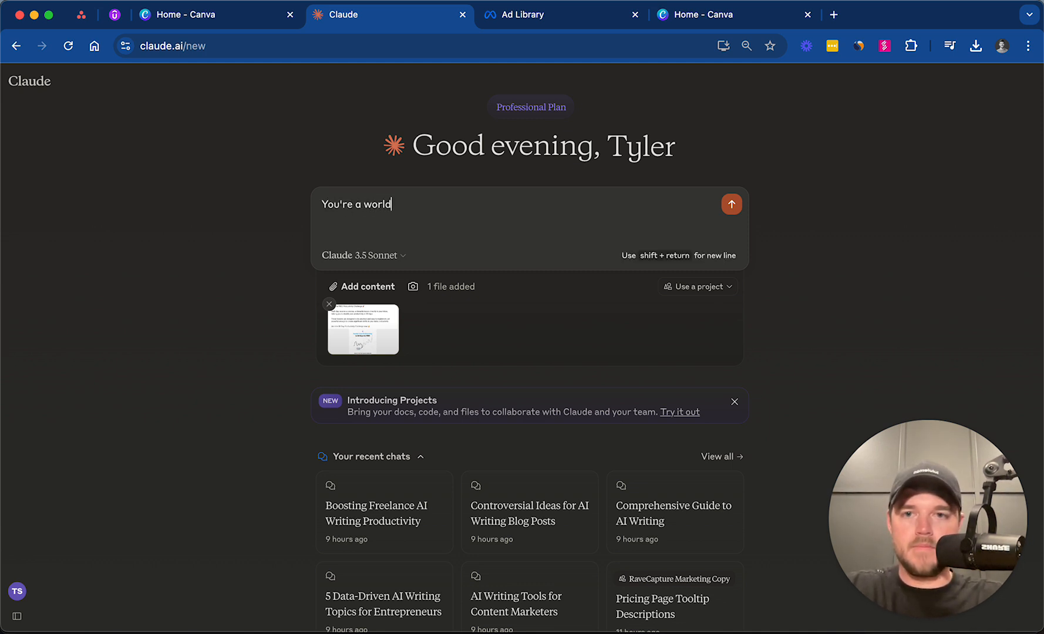
text(class)
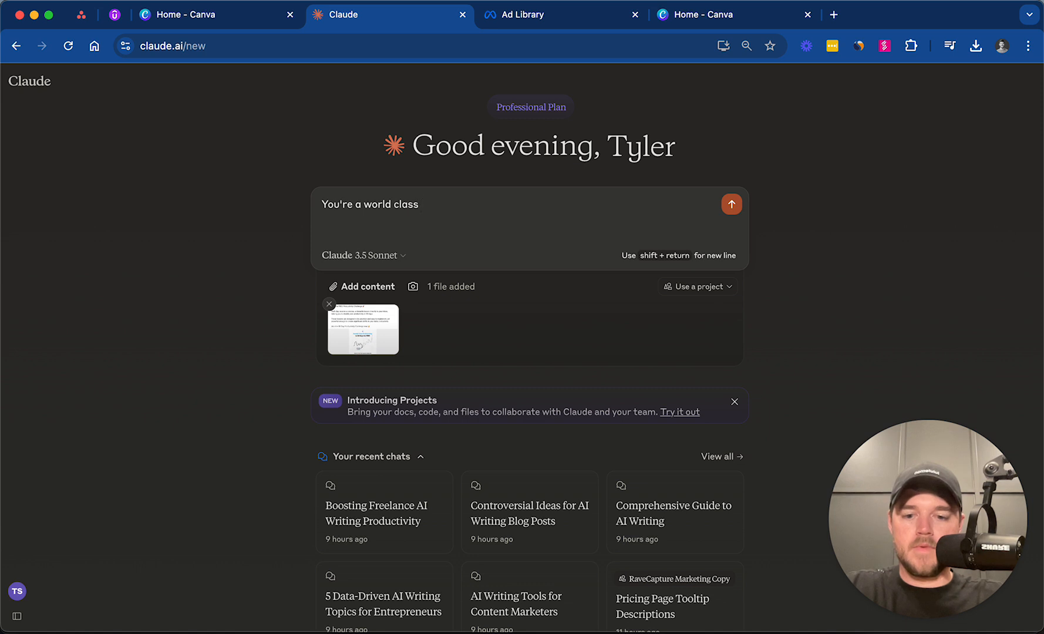
text(copywriter and facebook ad)
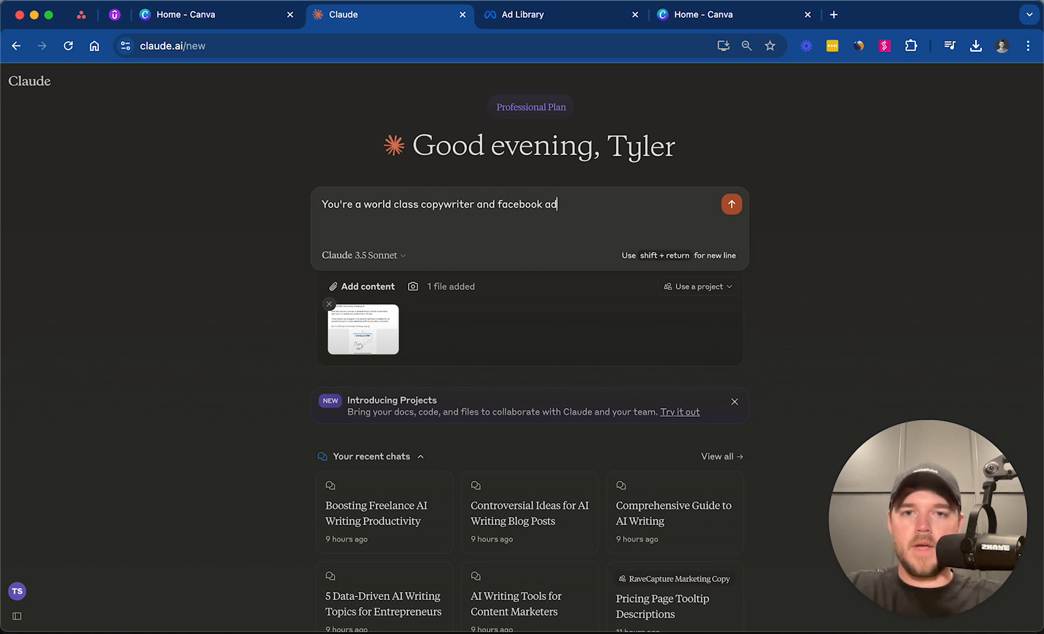
text(specialist.)
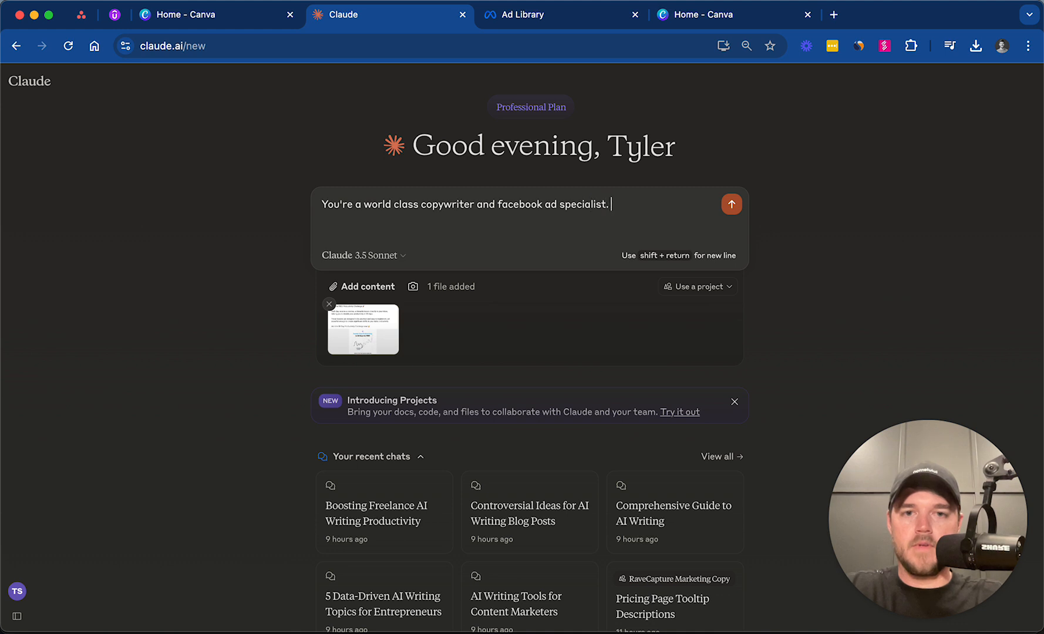
text(Please)
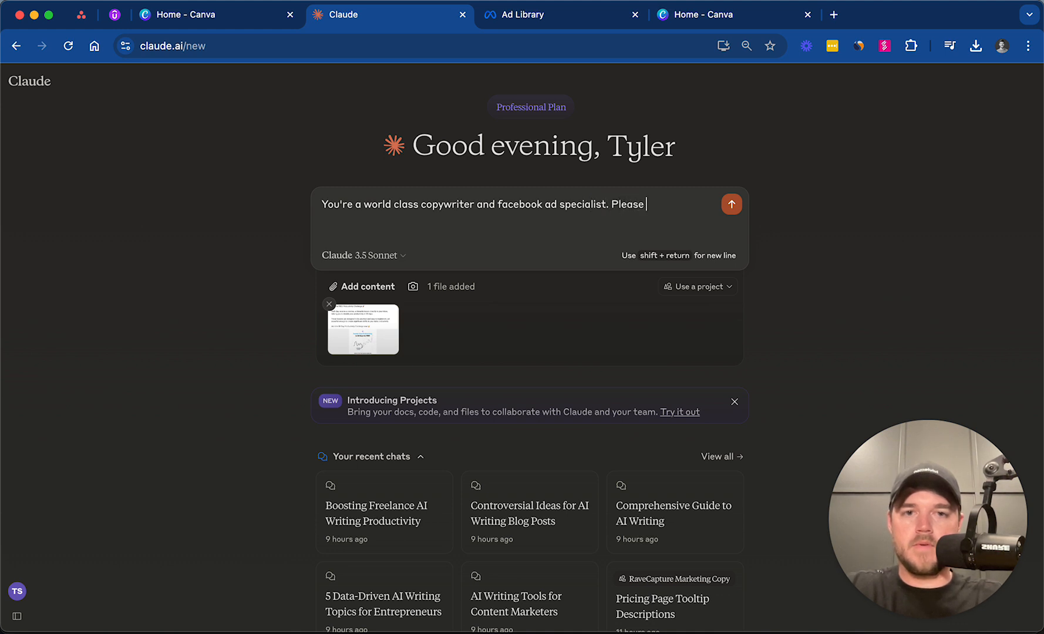
text(review)
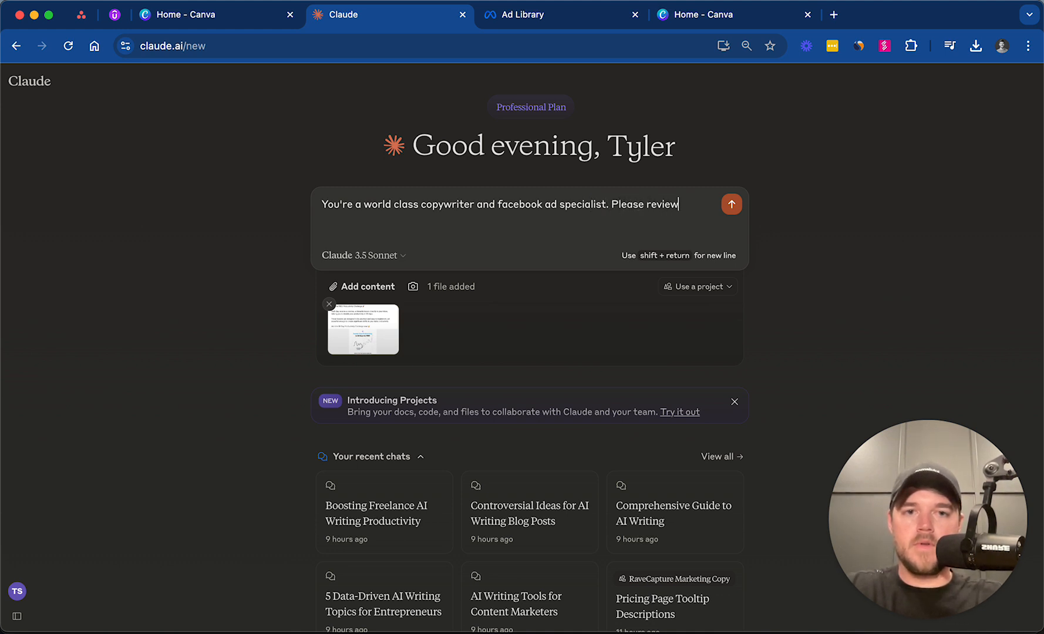
text(this ad and)
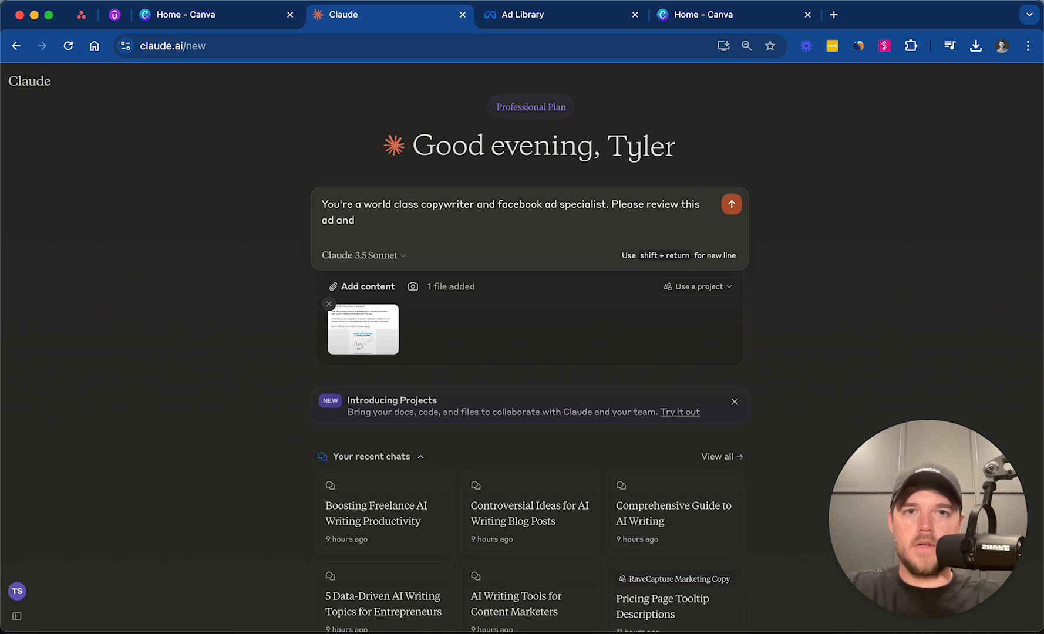
text(shar)
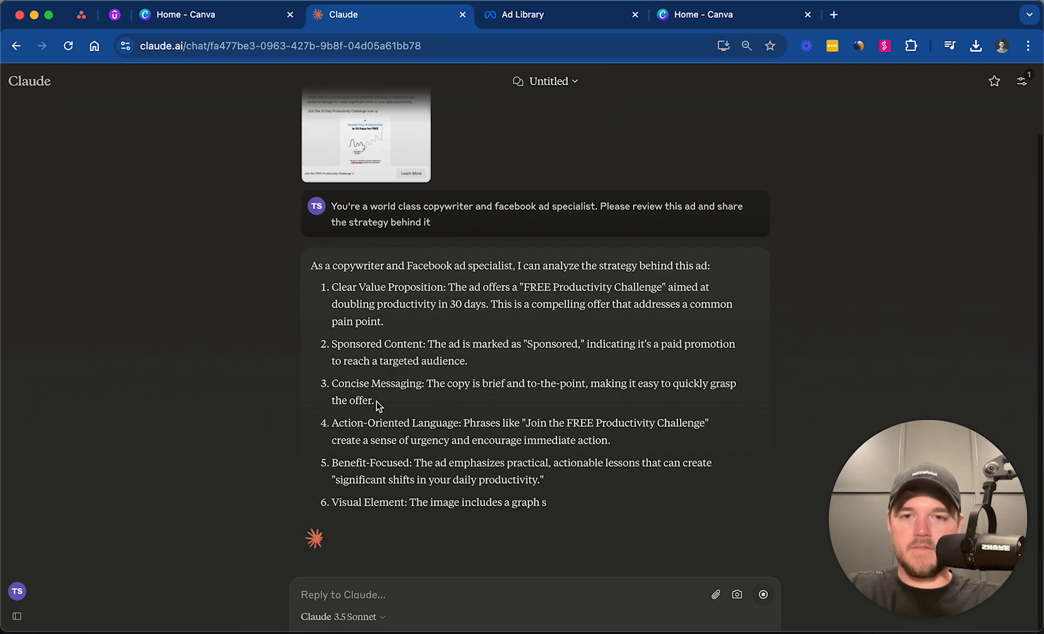
scroll(down, 3)
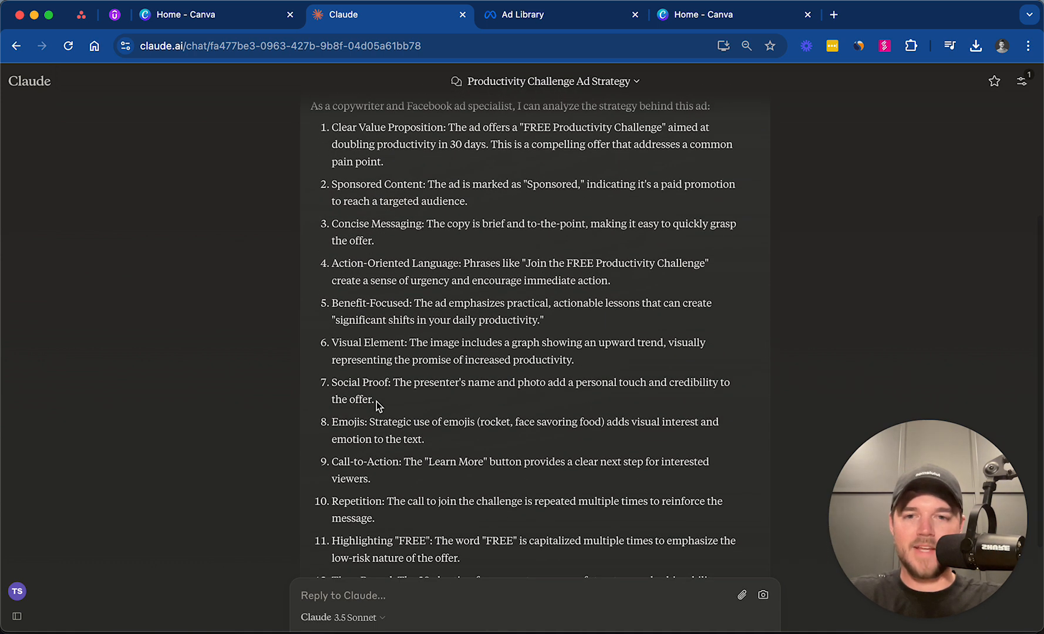
scroll(down, 3)
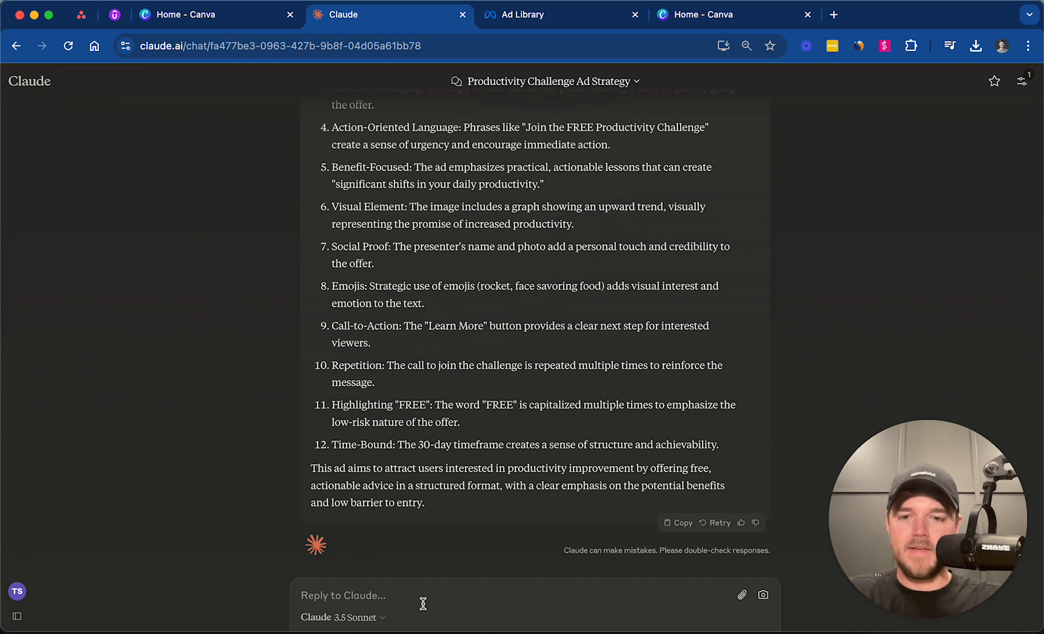
- Request the same ad template for my fitness product aimed at 30-something moms and dads
text(Please use this as a template and create an ad for)
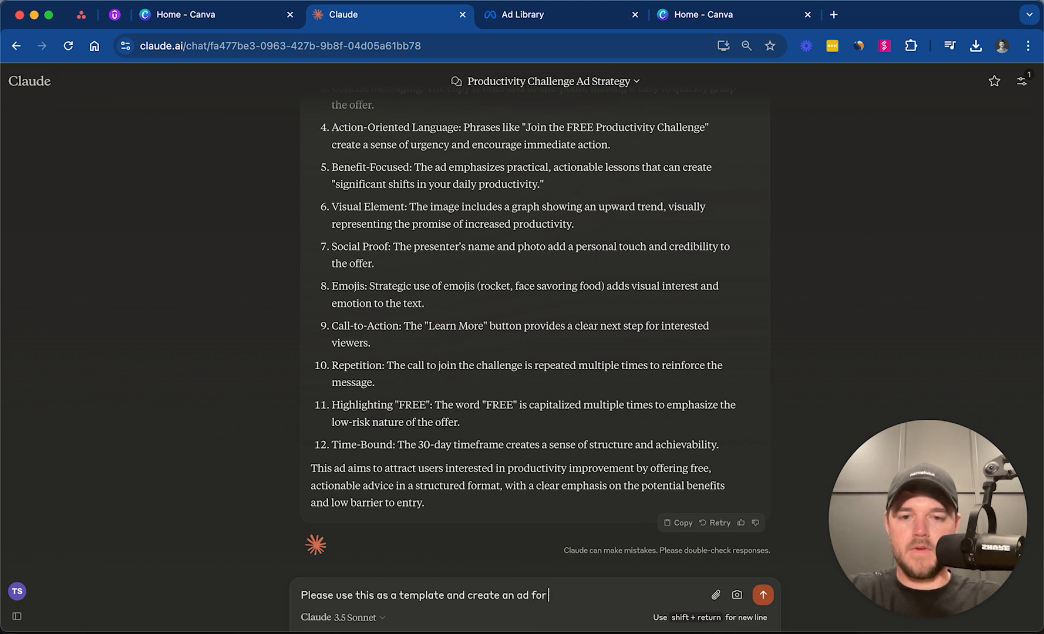
text(m)
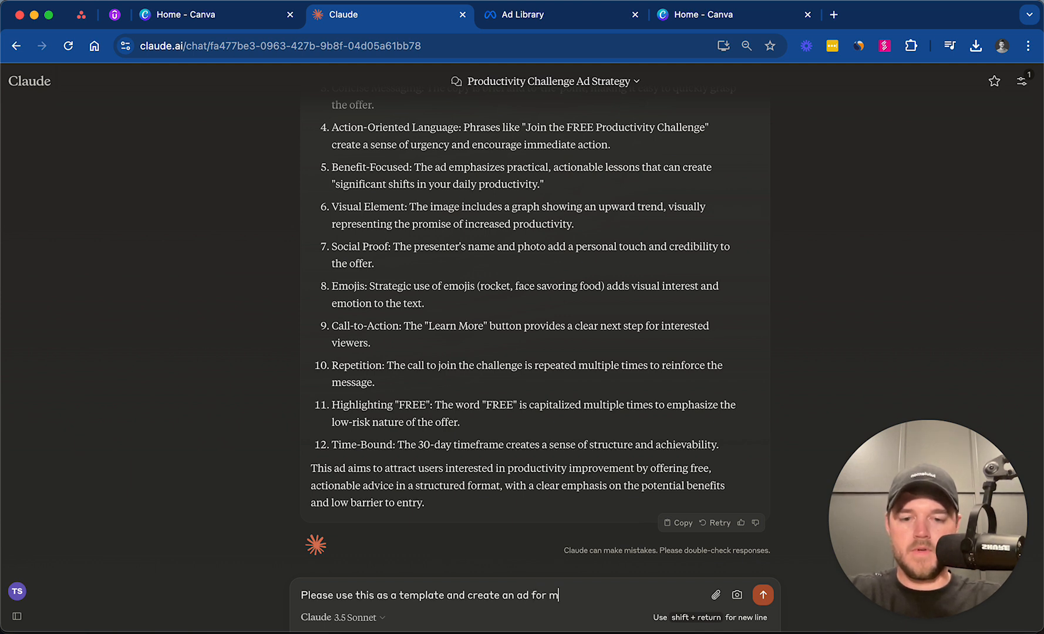
text(y fitn)
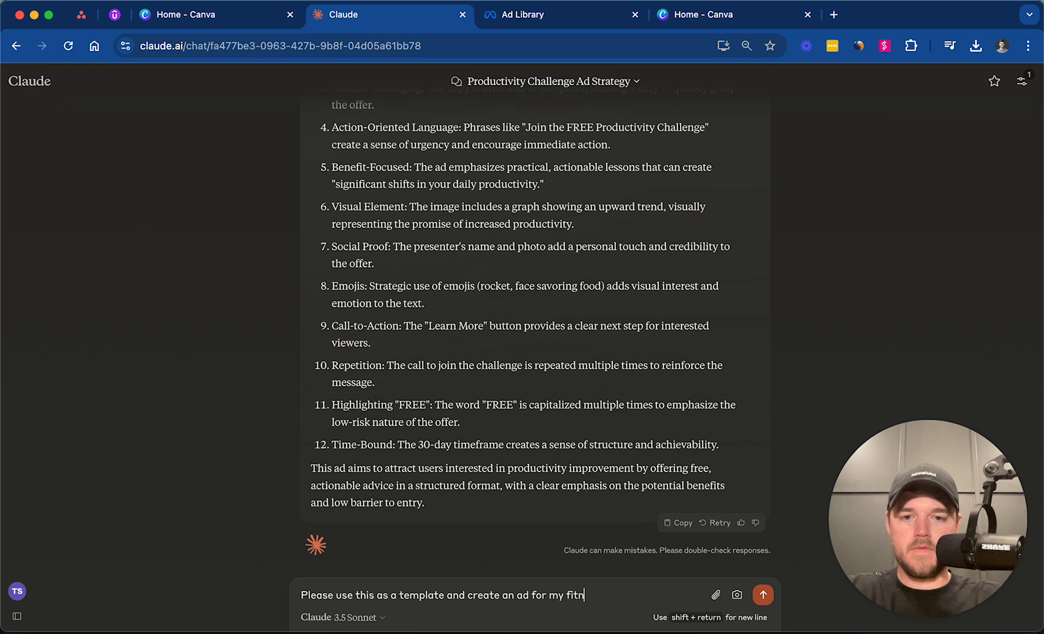
text(ess product geared toward)
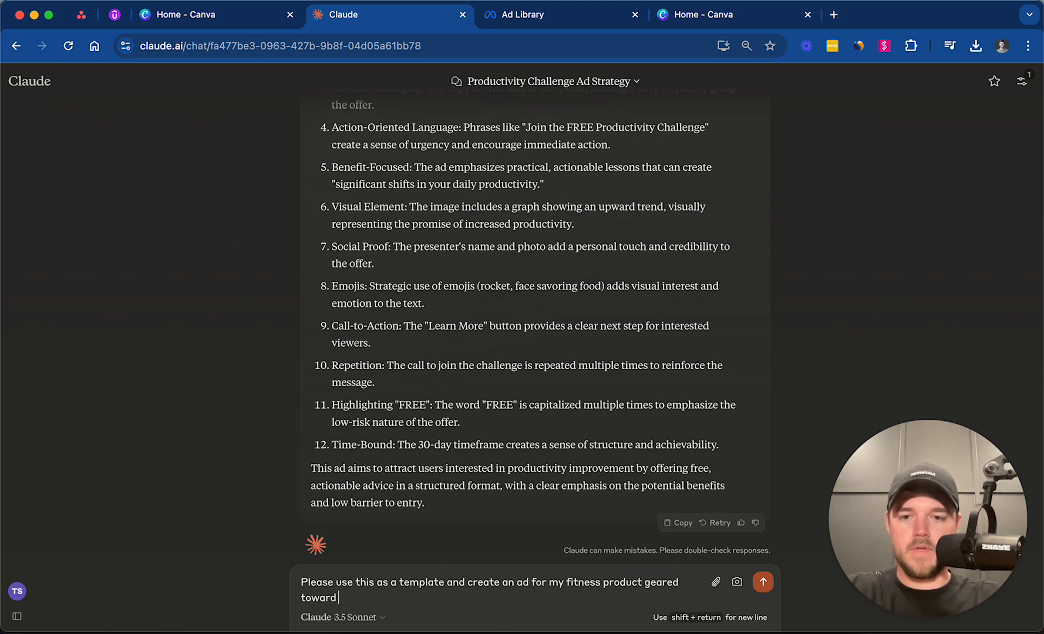
text(30 somethings momd)
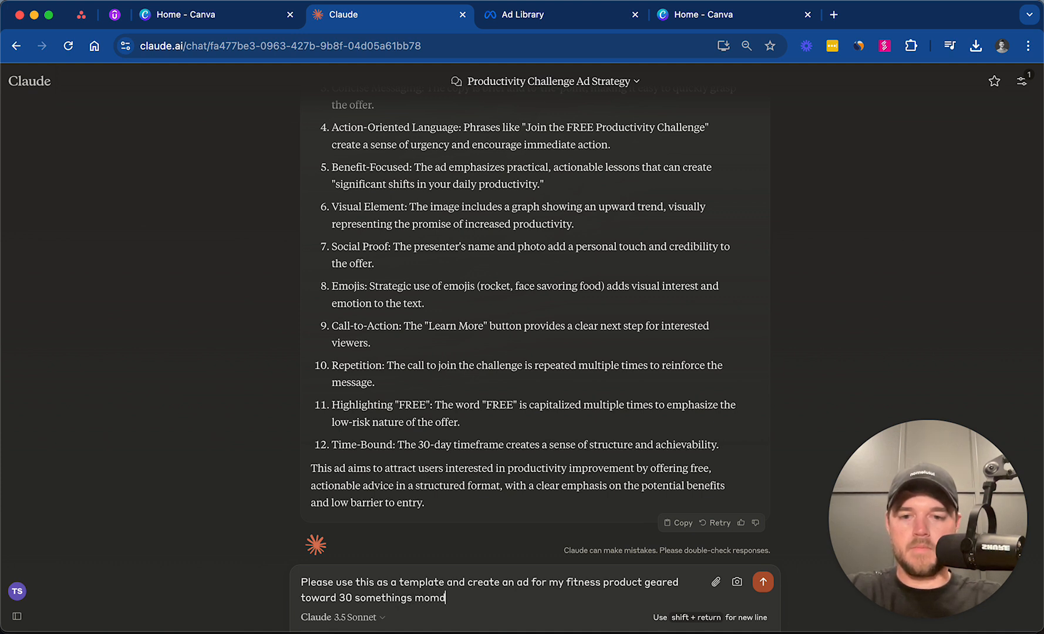
text(and dads who want to lose weight and have more ener)
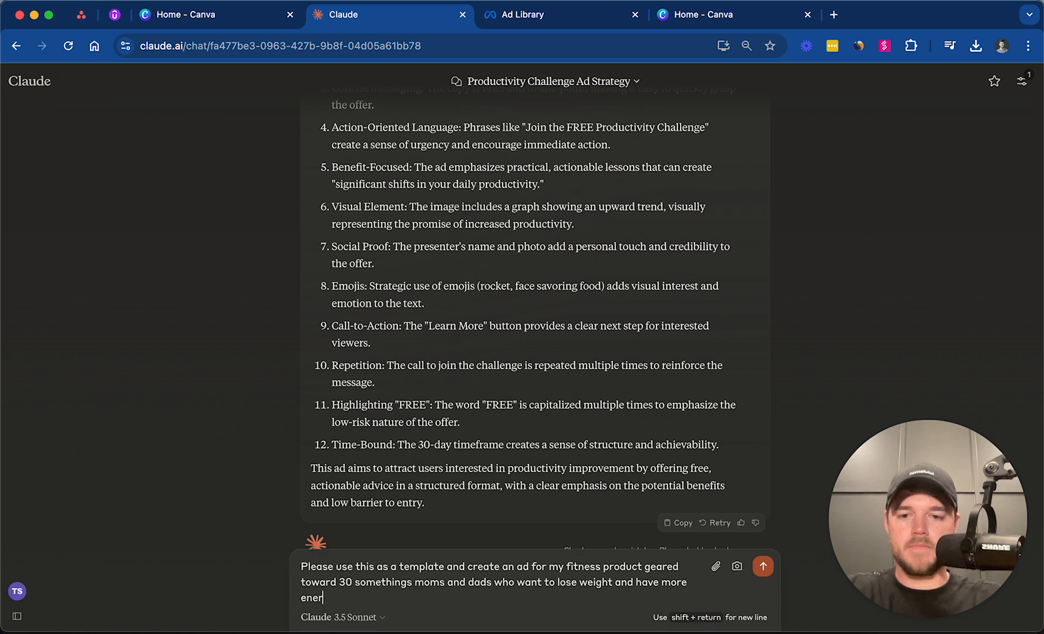
click(762, 566)
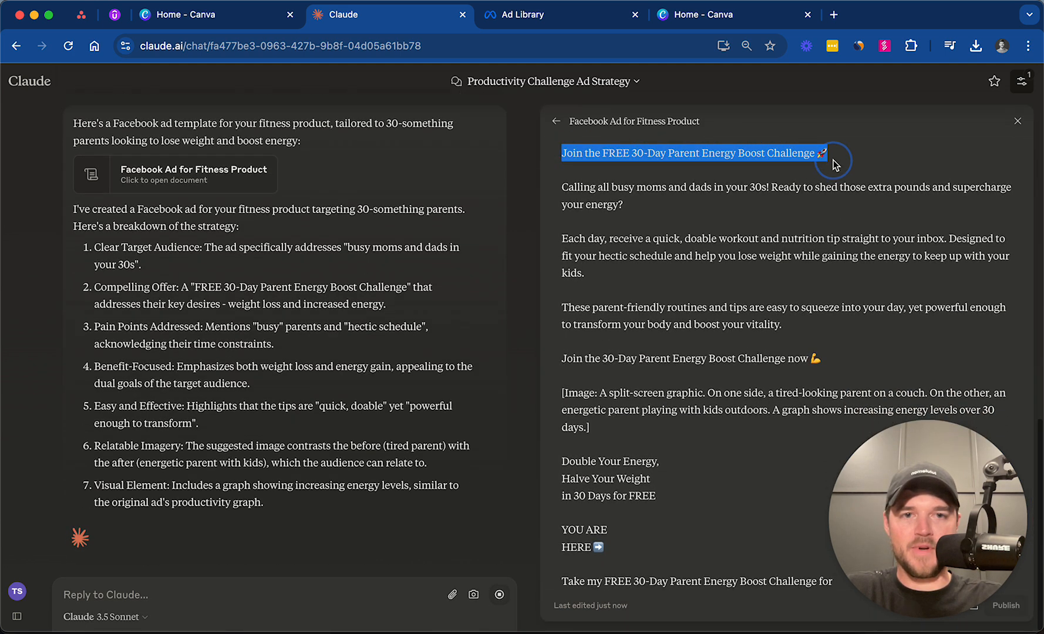
- Highlight the weight-loss and energy benefit phrase and the image description in Claude's fitness ad
scroll(down, 3)
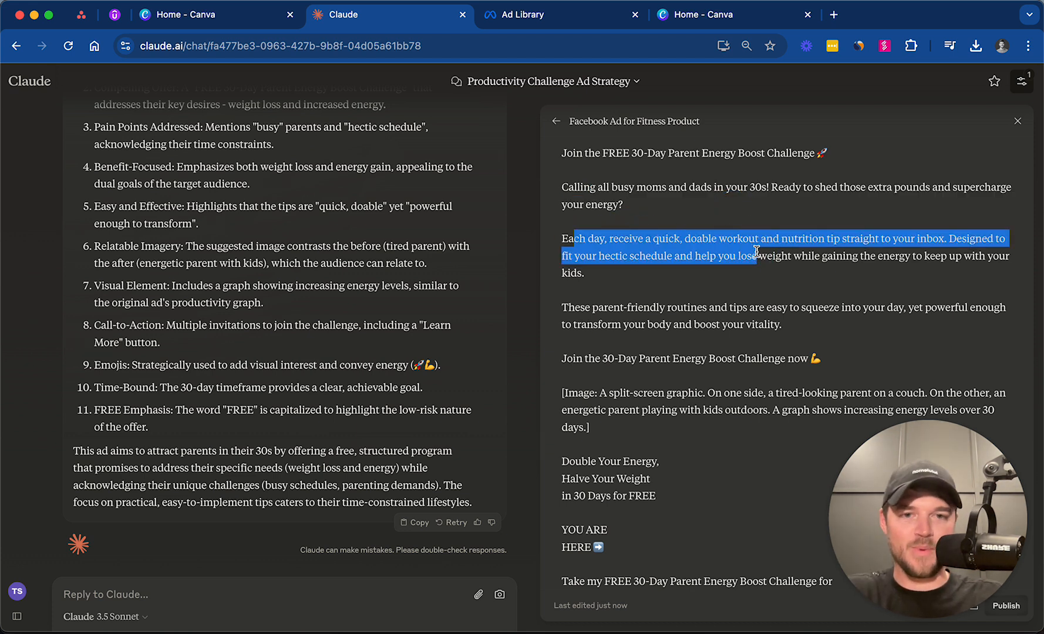
click(756, 256)
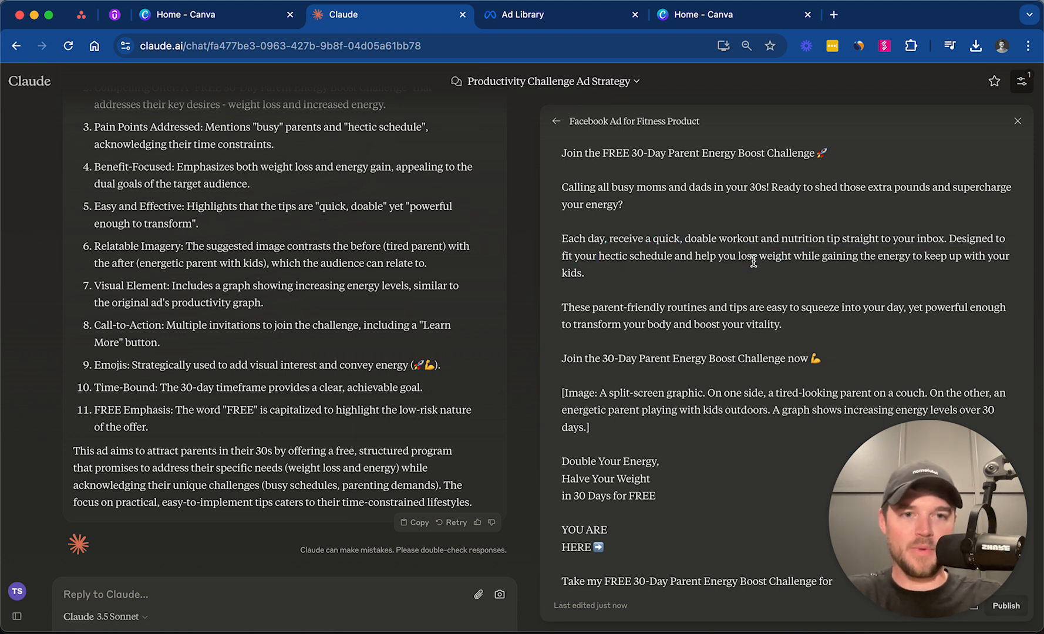
drag(752, 256, 584, 272)
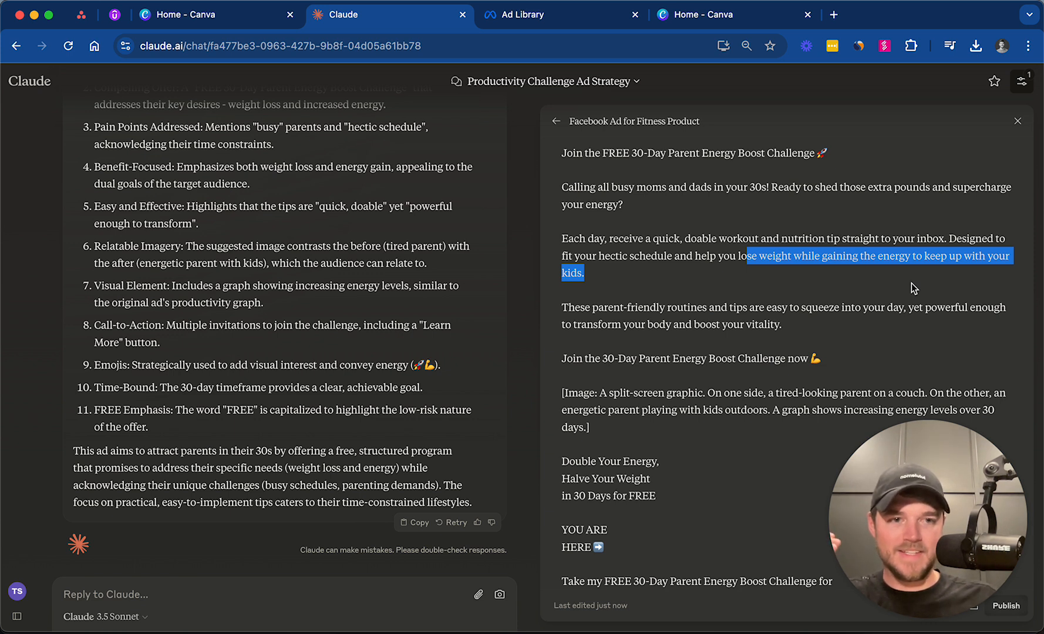
scroll(down, 3)
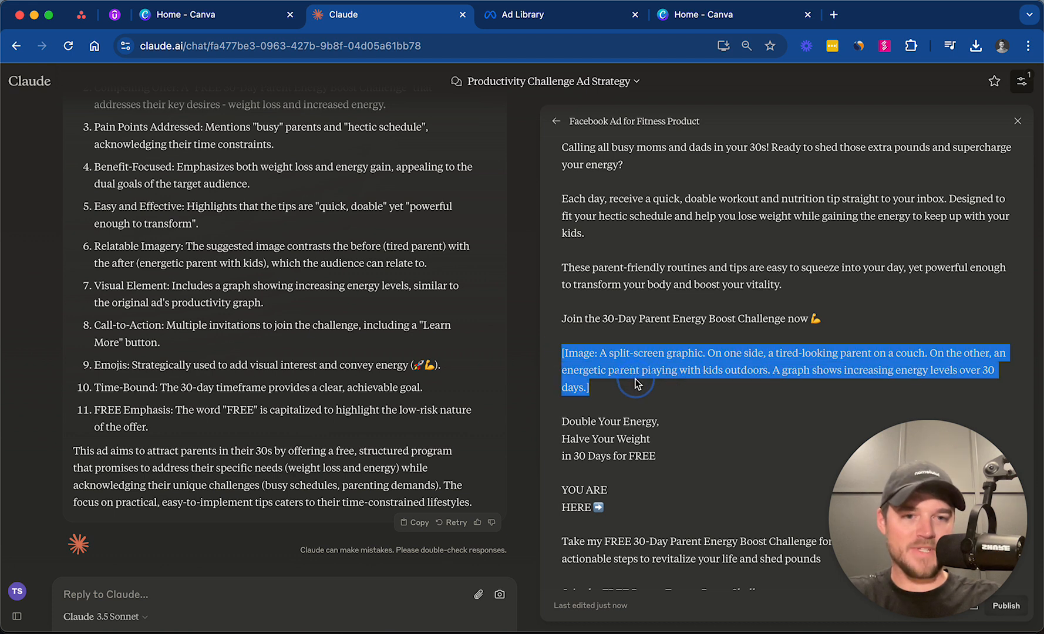
mouse_move(829, 367)
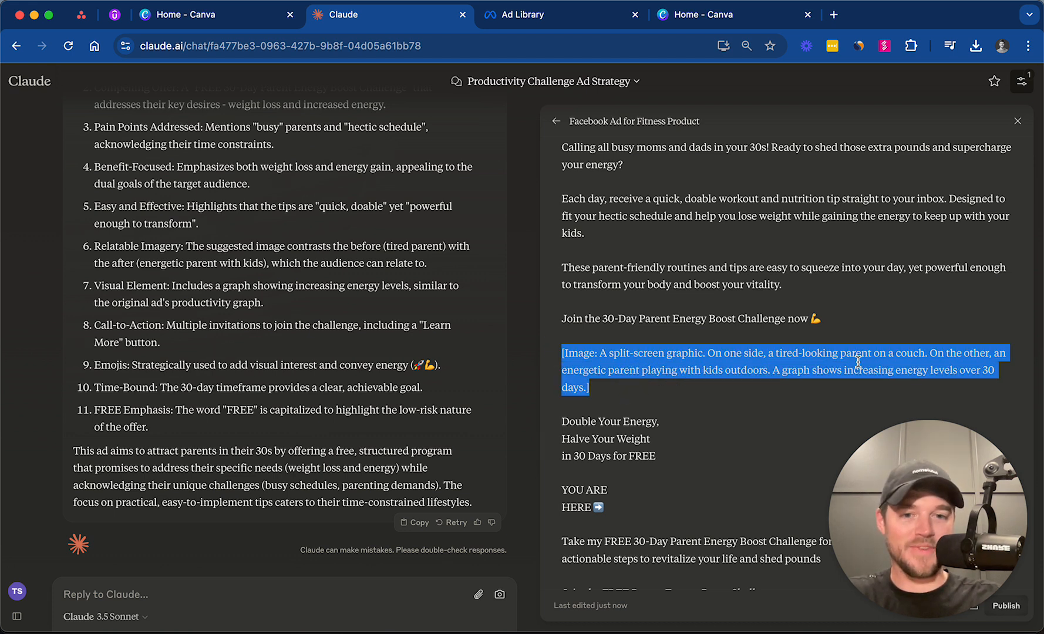
mouse_move(721, 385)
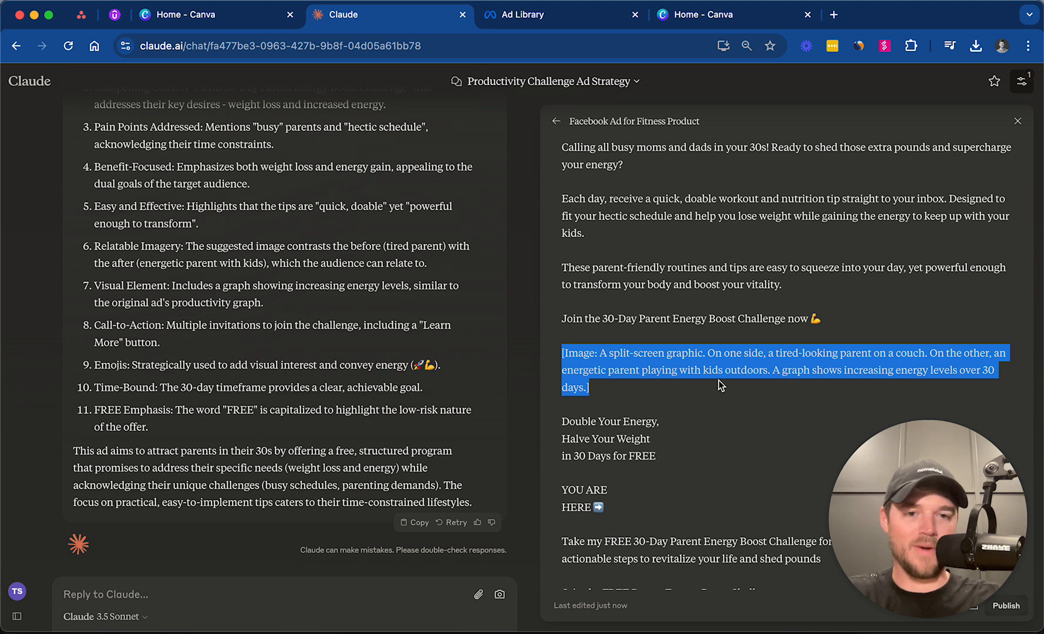
mouse_move(803, 390)
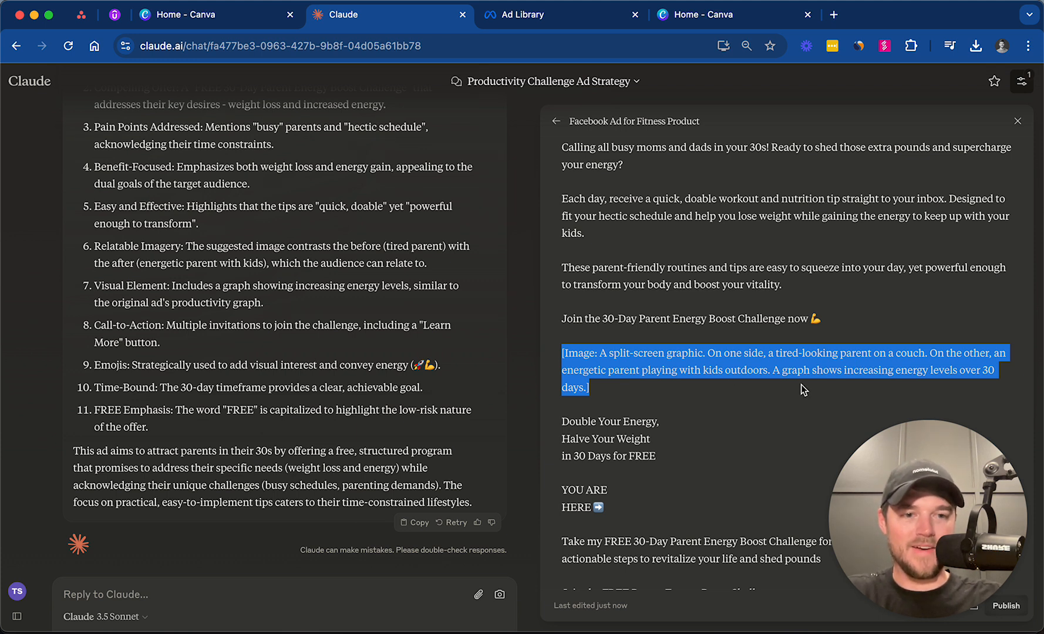
click(873, 379)
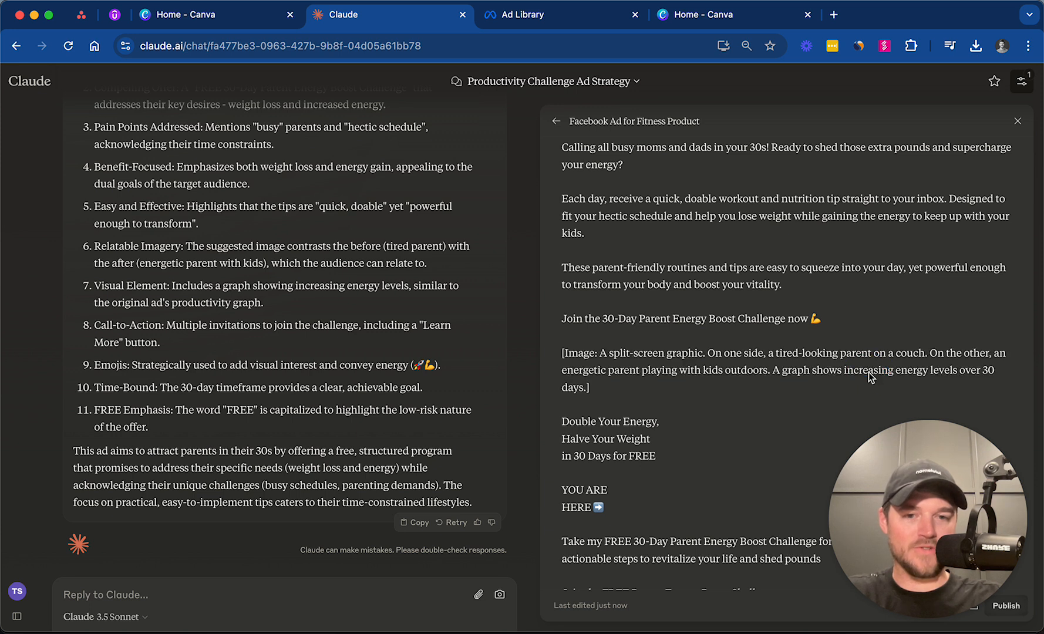
scroll(down, 3)
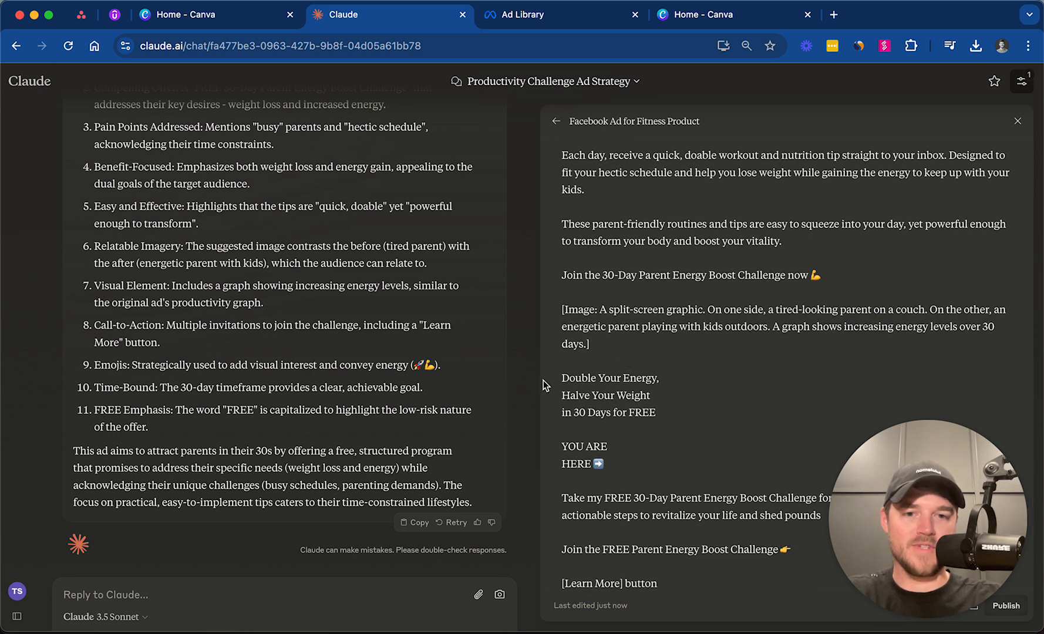
drag(562, 378, 658, 412)
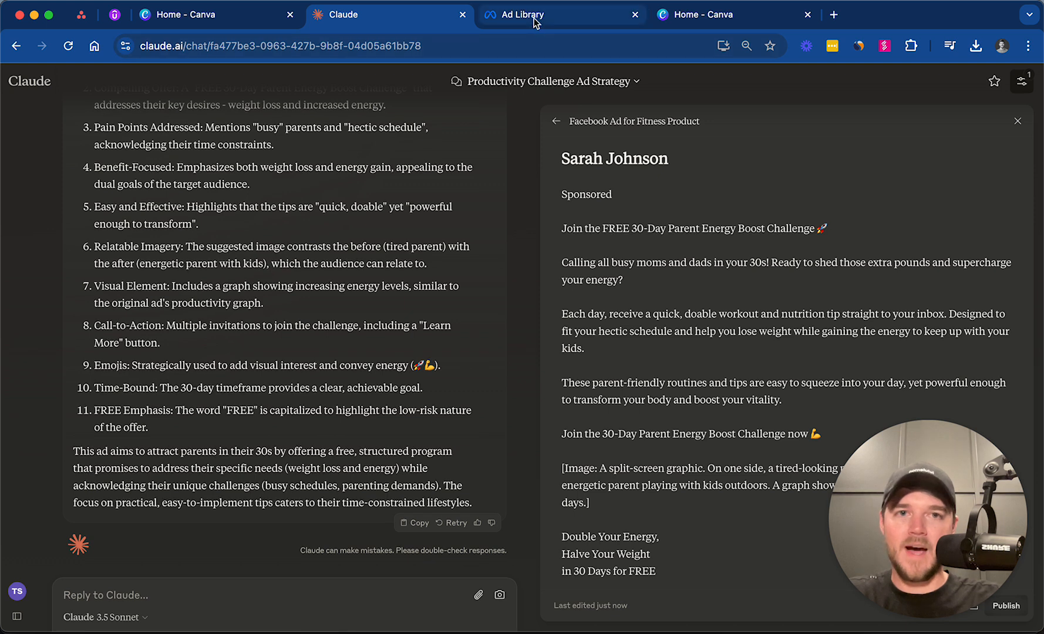
- In Meta Ad Library open the ad's Learn more landing page link in a new tab
click(561, 14)
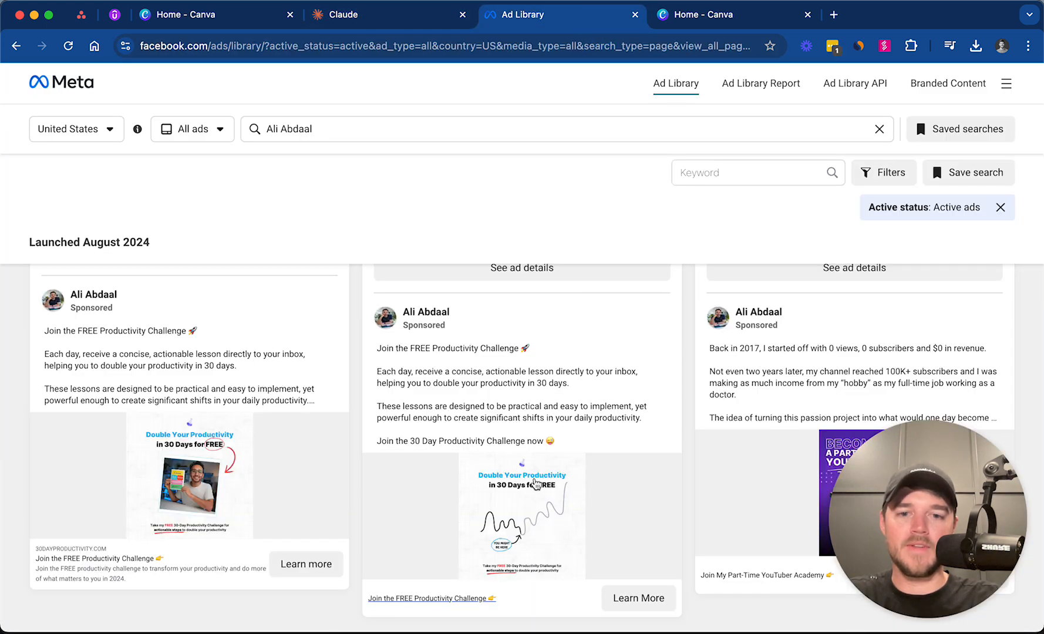
right_click(637, 527)
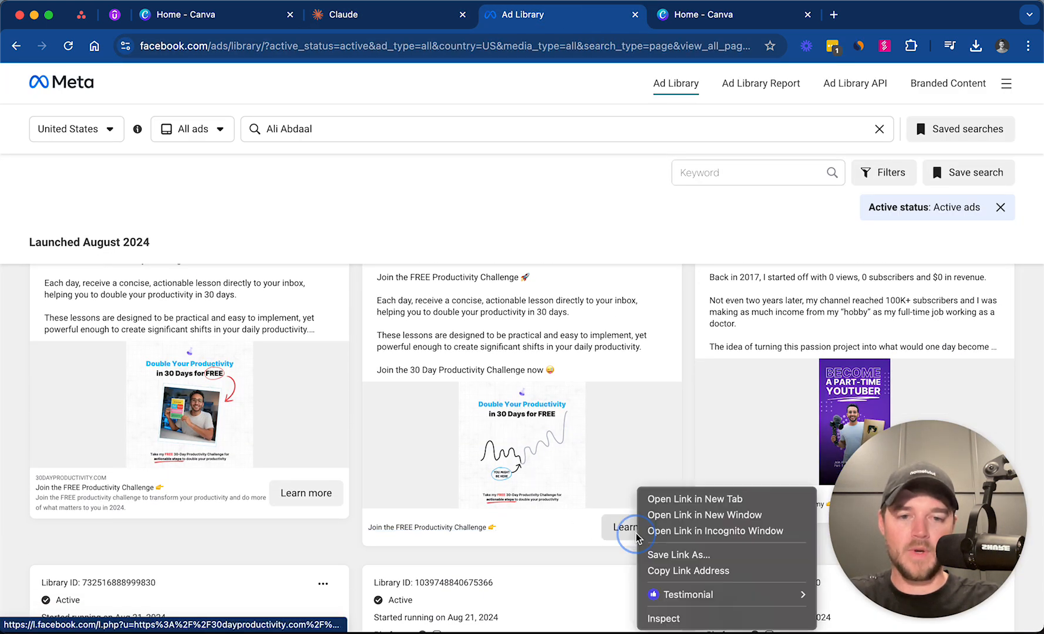
click(694, 499)
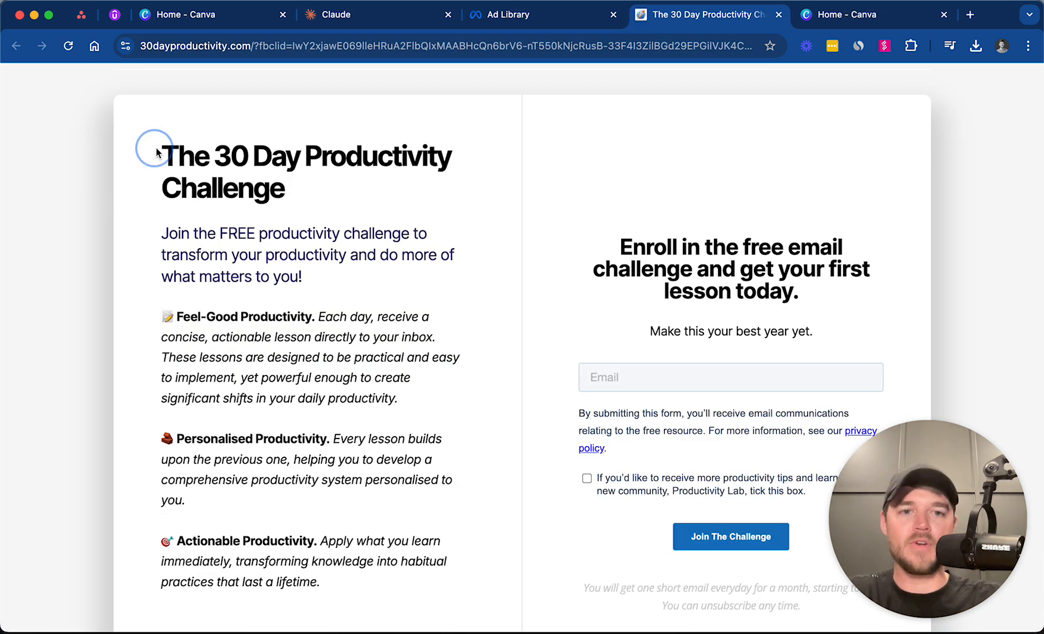
- Capture a region screenshot of the whole 30 Day Productivity Challenge page and return to Claude
drag(156, 151, 471, 478)
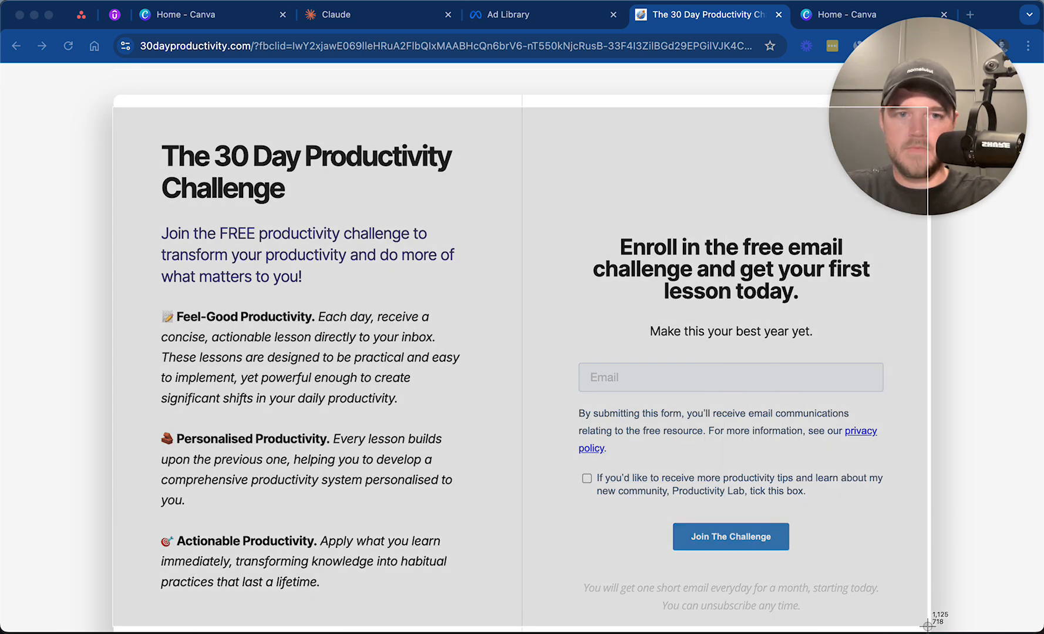
click(339, 14)
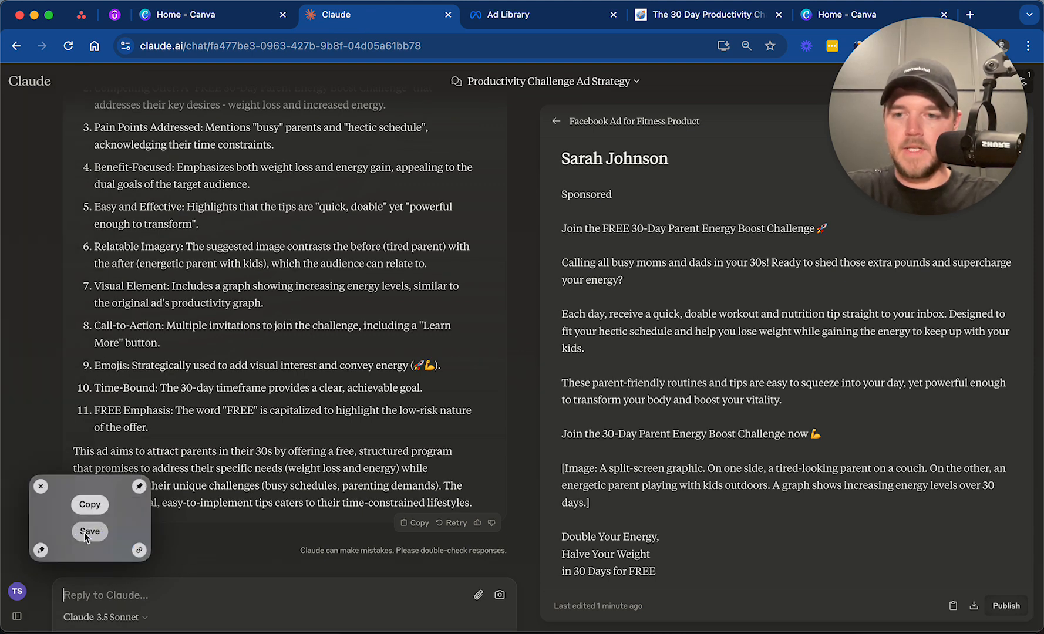
- Attach the saved landing page screenshot and ask Claude to review it and create a strategy analysis
click(90, 532)
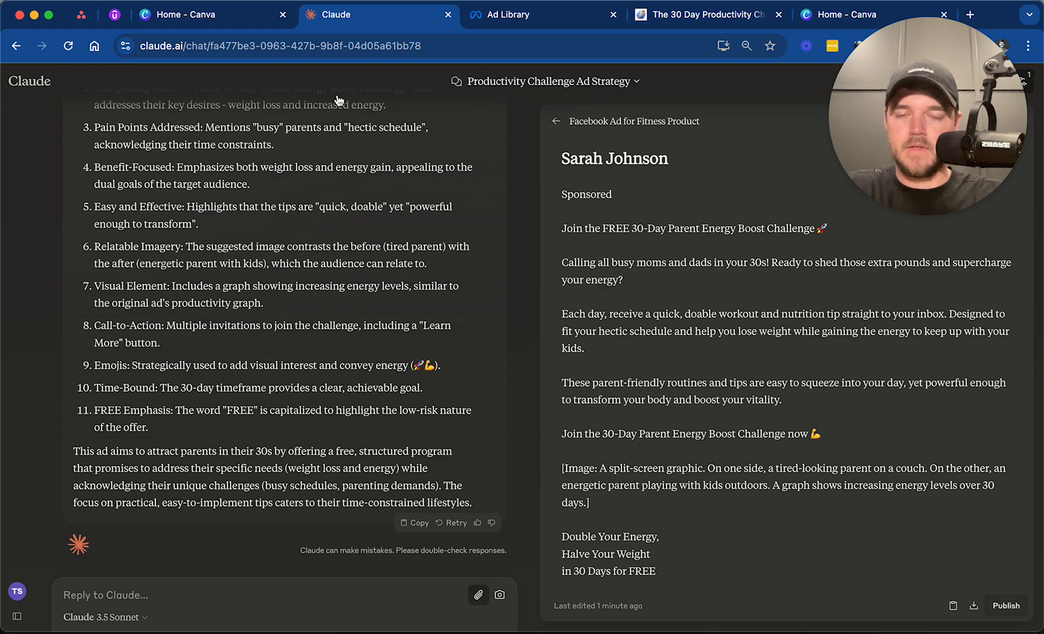
click(477, 594)
text(Please review)
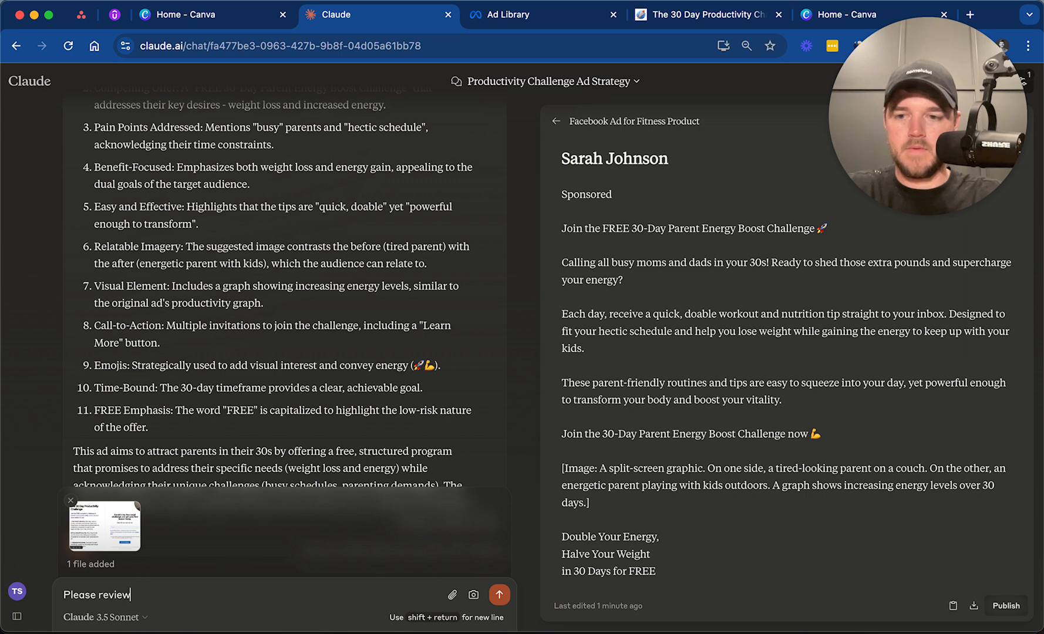
text(this landing)
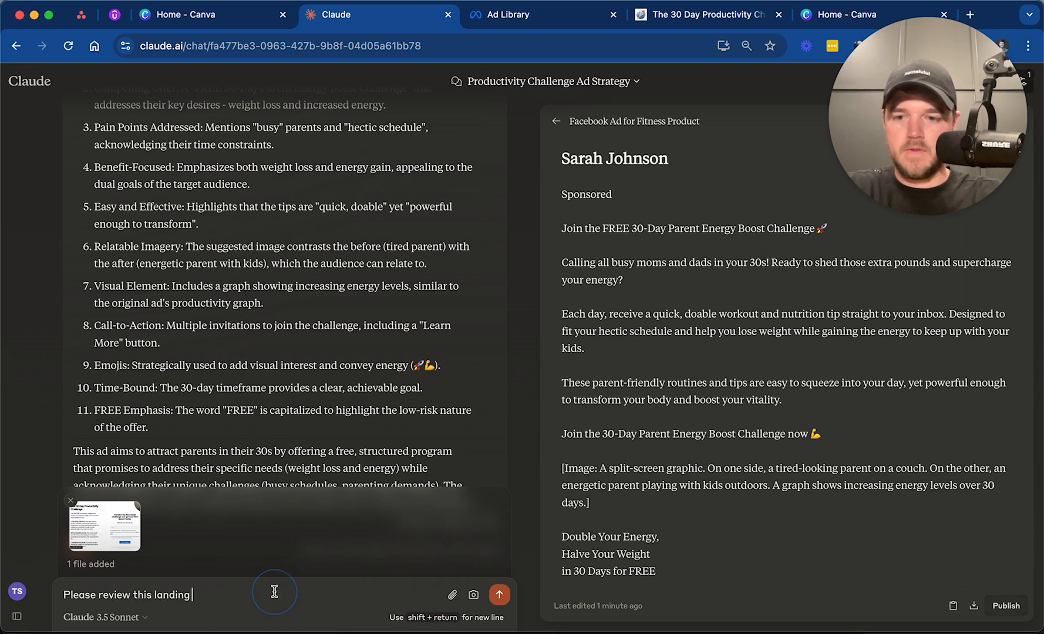
text(page and)
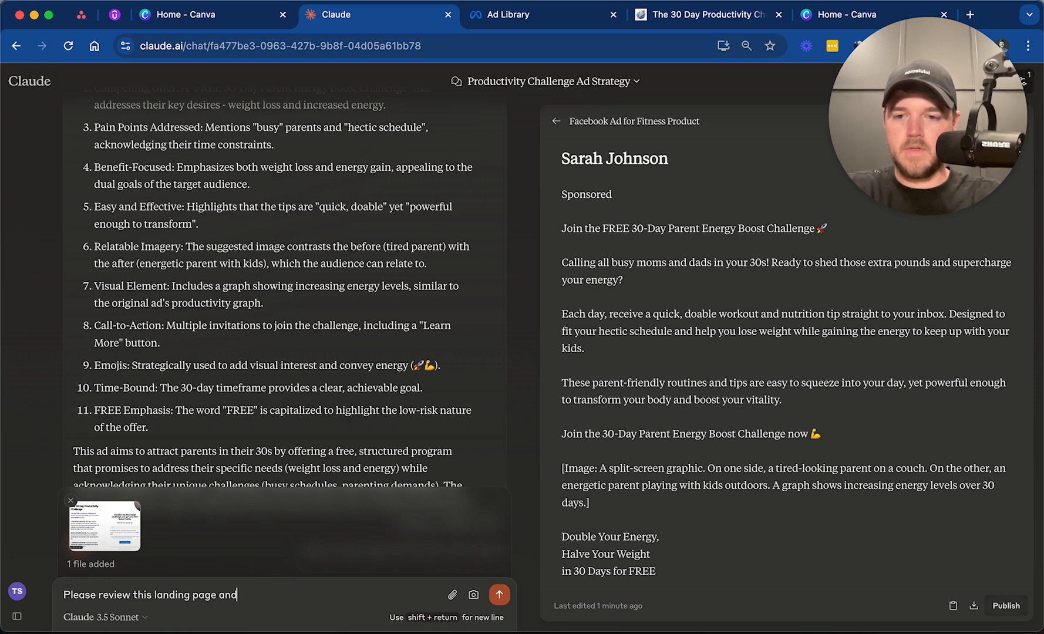
text(create a)
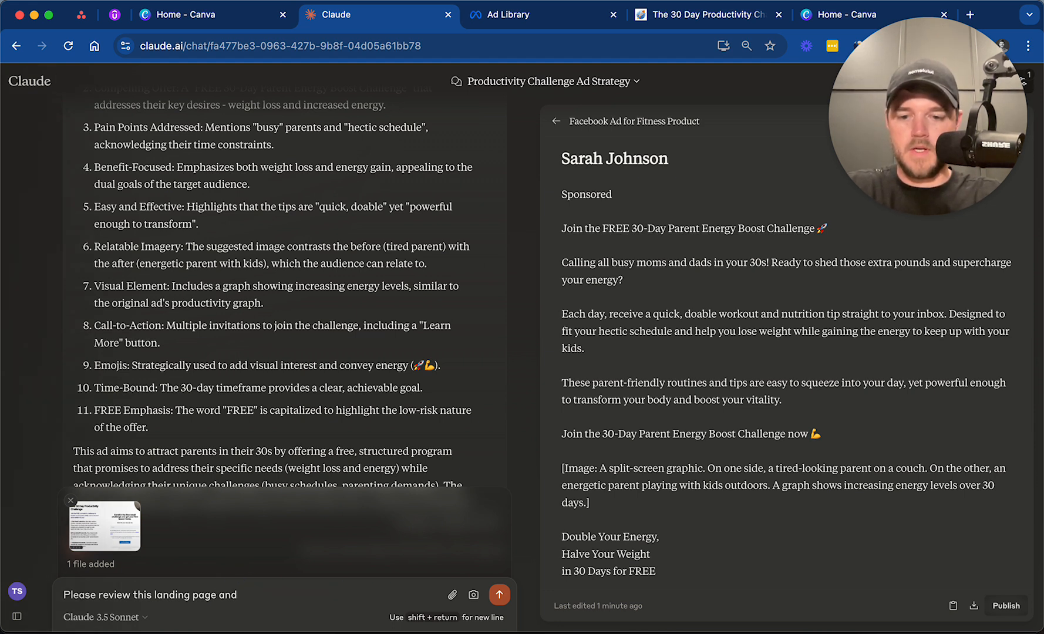
text(analys)
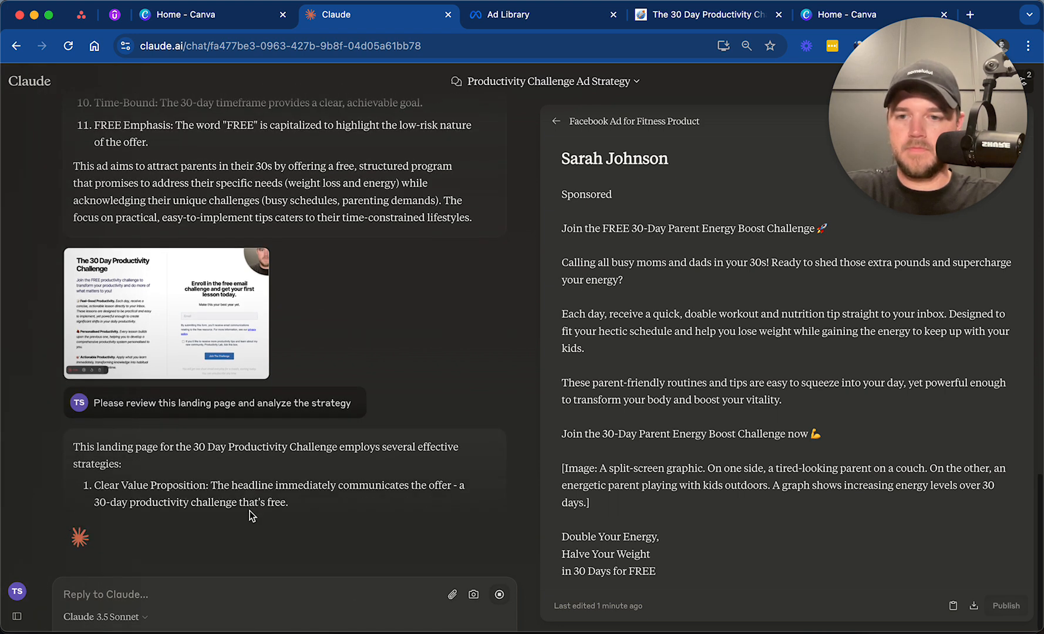
- Read through the 13-point landing page analysis and begin a follow-up with 'N'
scroll(down, 3)
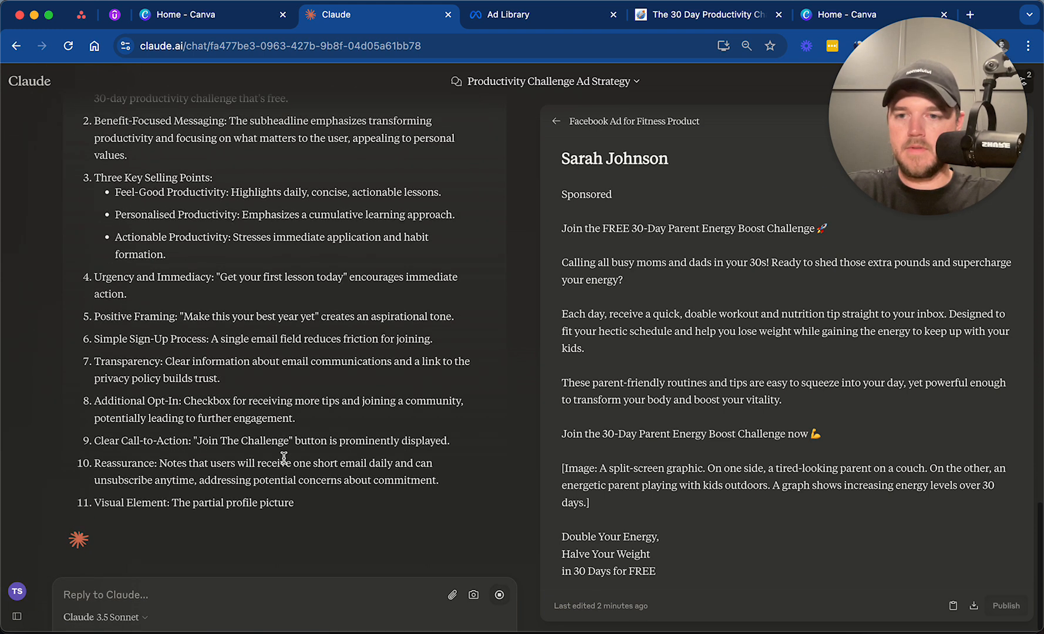
scroll(down, 3)
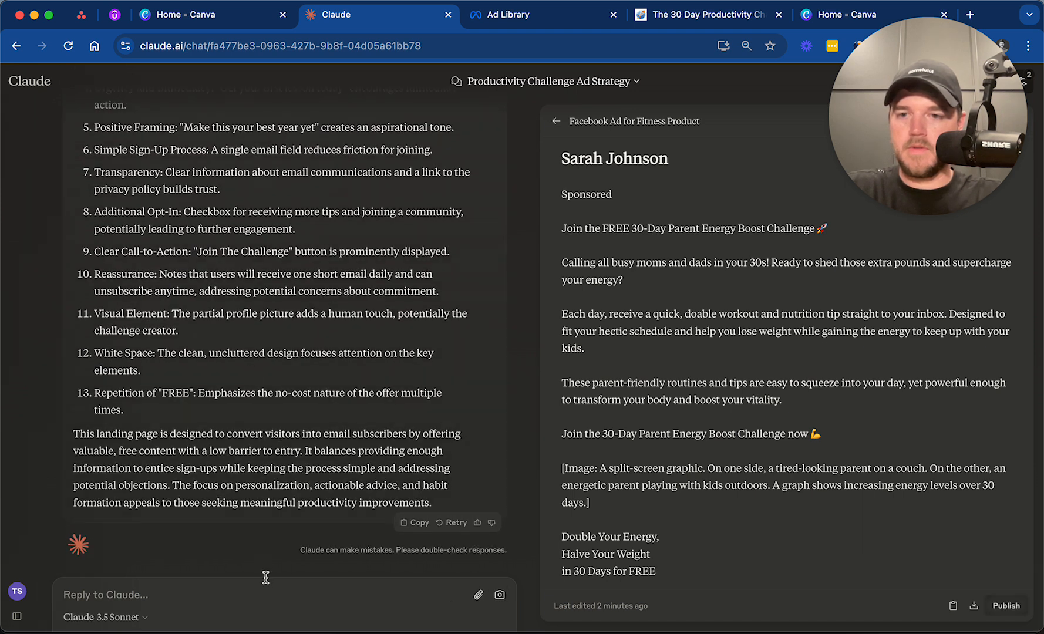
text(N)
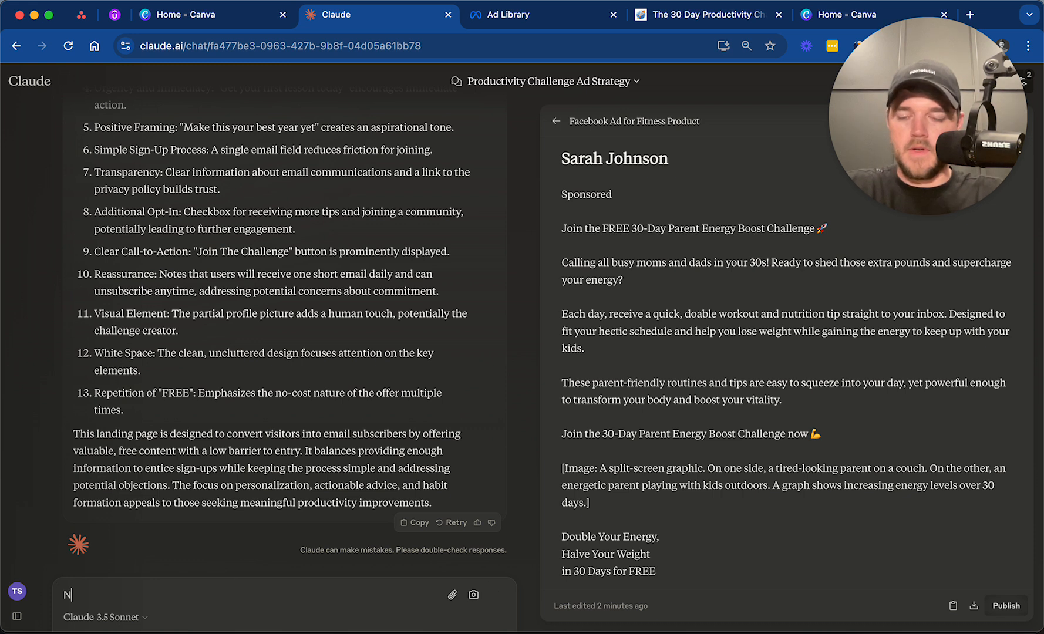
- Ask Claude to use this template for a 30-day parent energy boost challenge landing page
text(ow, please use this as a template for my 30)
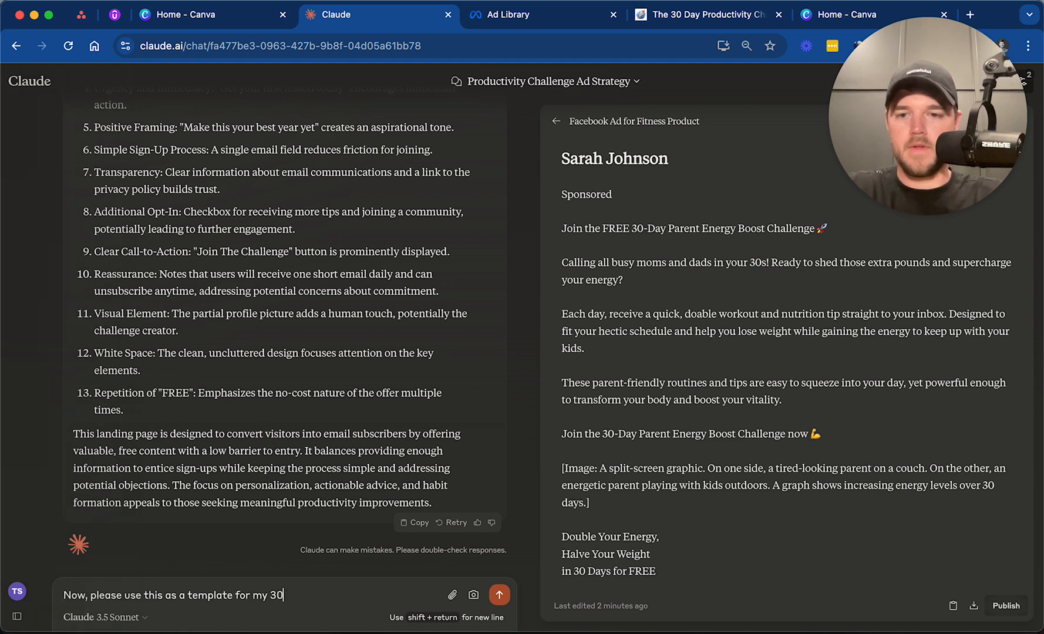
text(-day parent energy boost challenge)
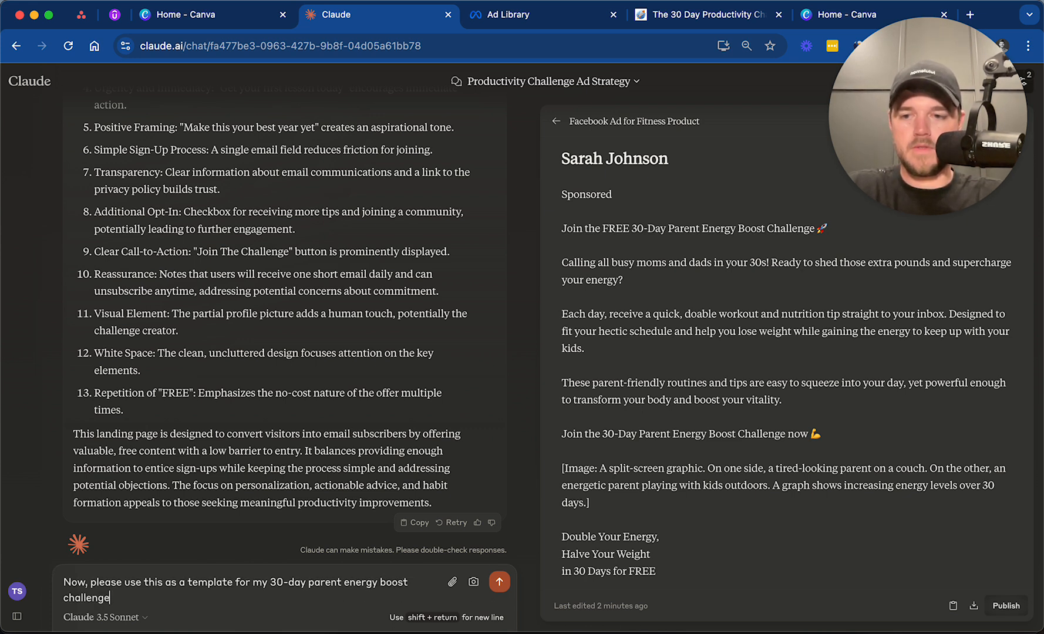
click(500, 581)
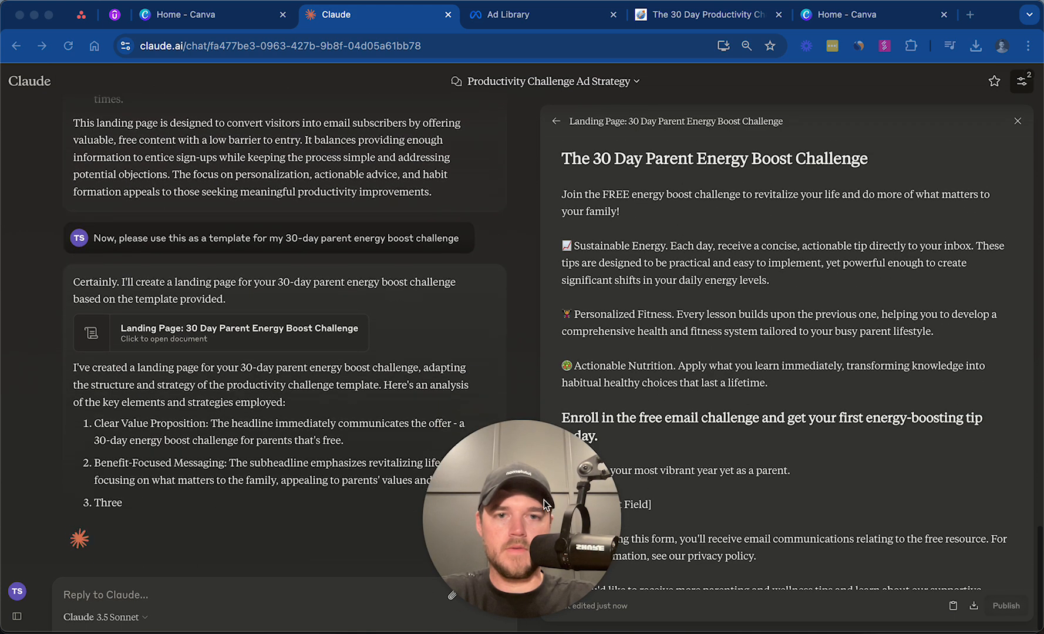
scroll(down, 3)
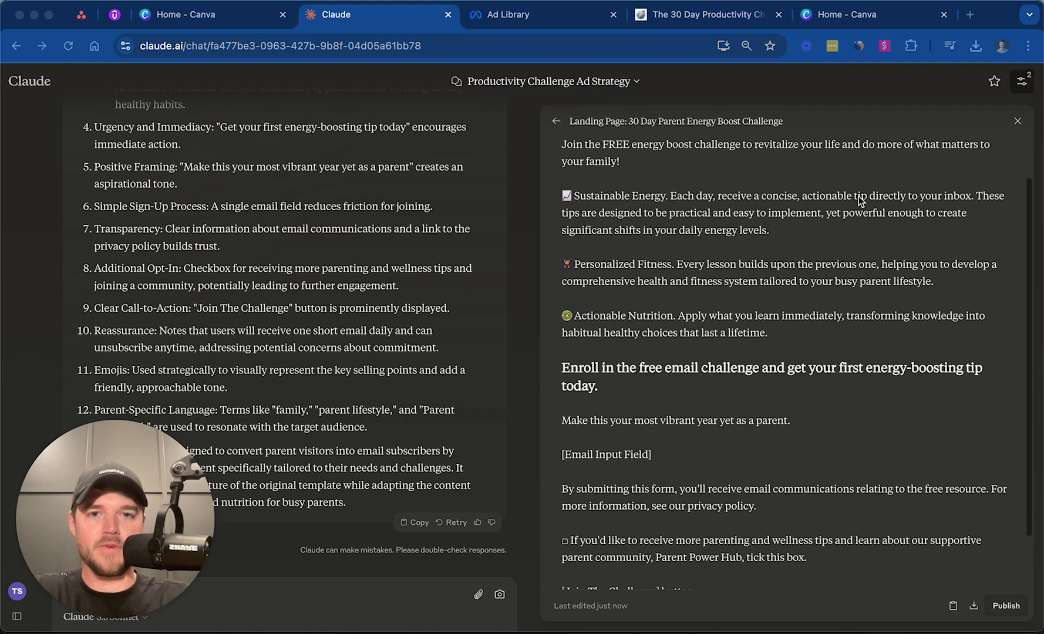
scroll(down, 3)
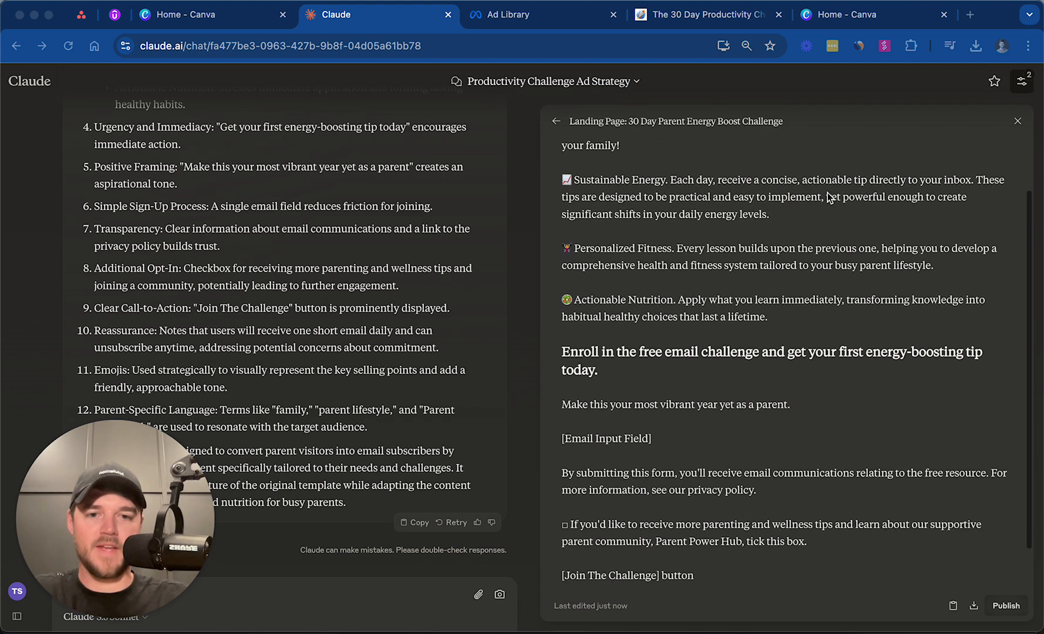
scroll(down, 3)
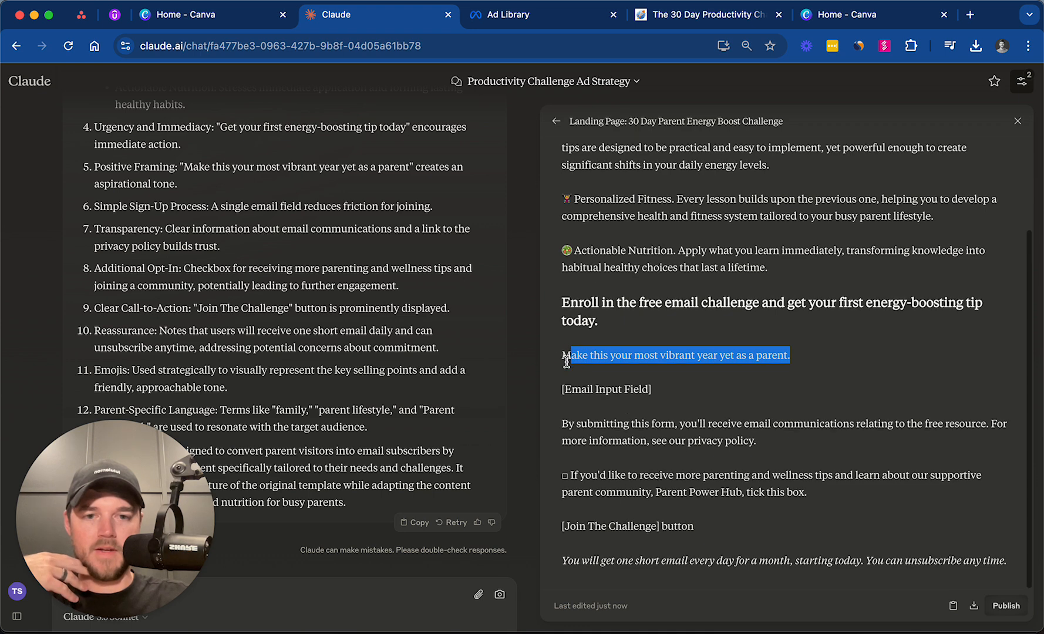
mouse_move(613, 451)
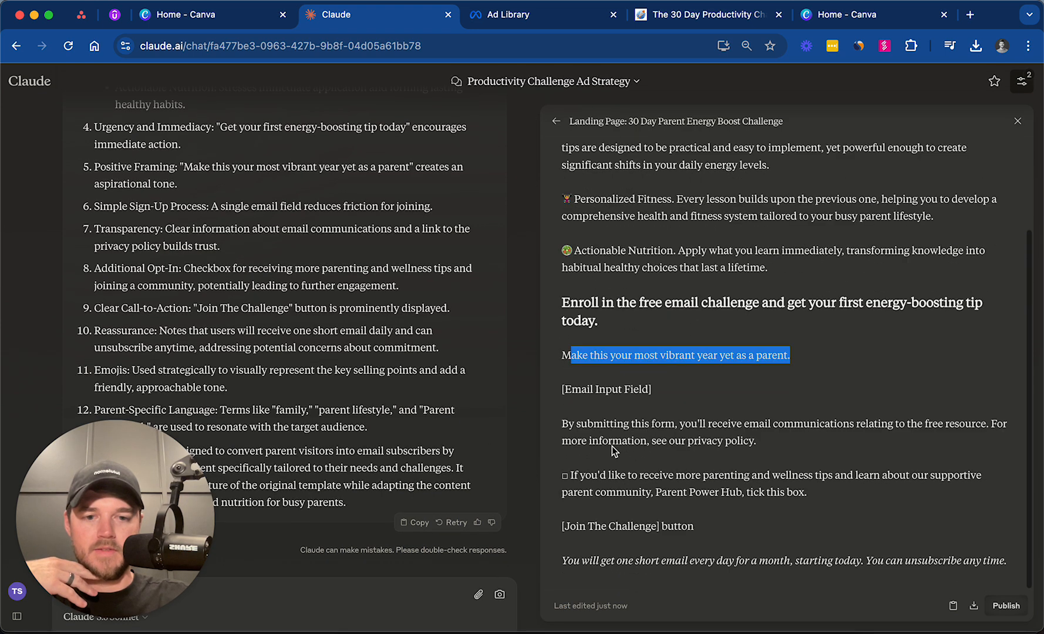